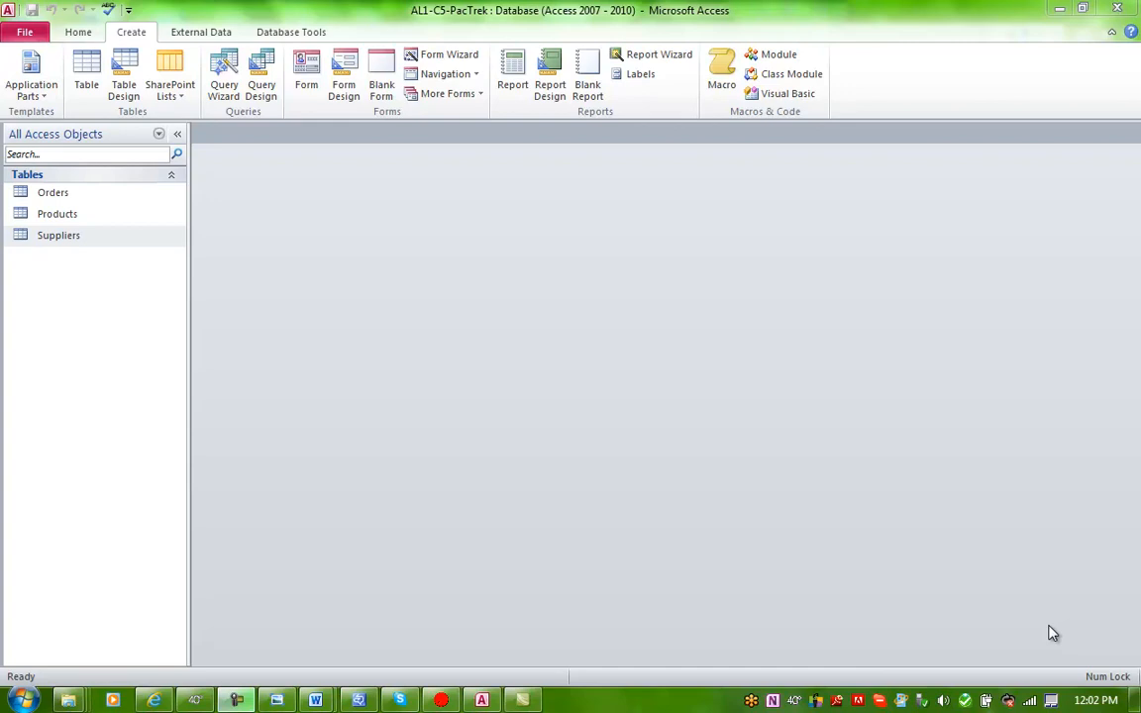
{"action": "mouse_move", "coordinate": [808, 507]}
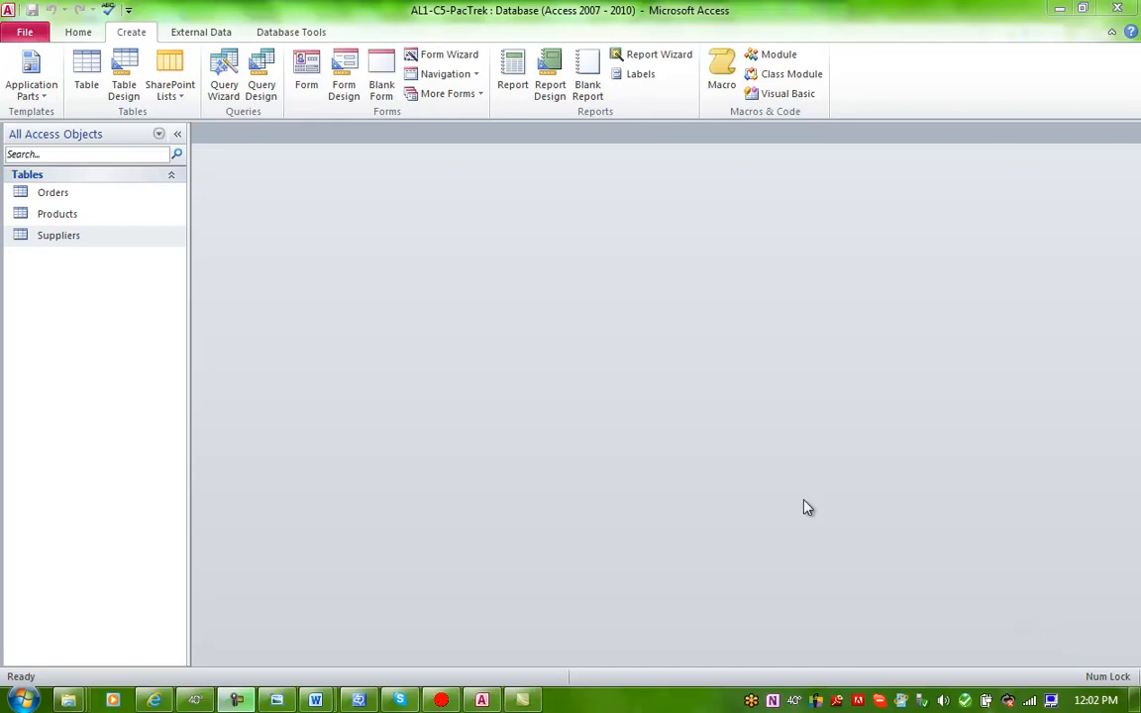
{"action": "mouse_move", "coordinate": [55, 254]}
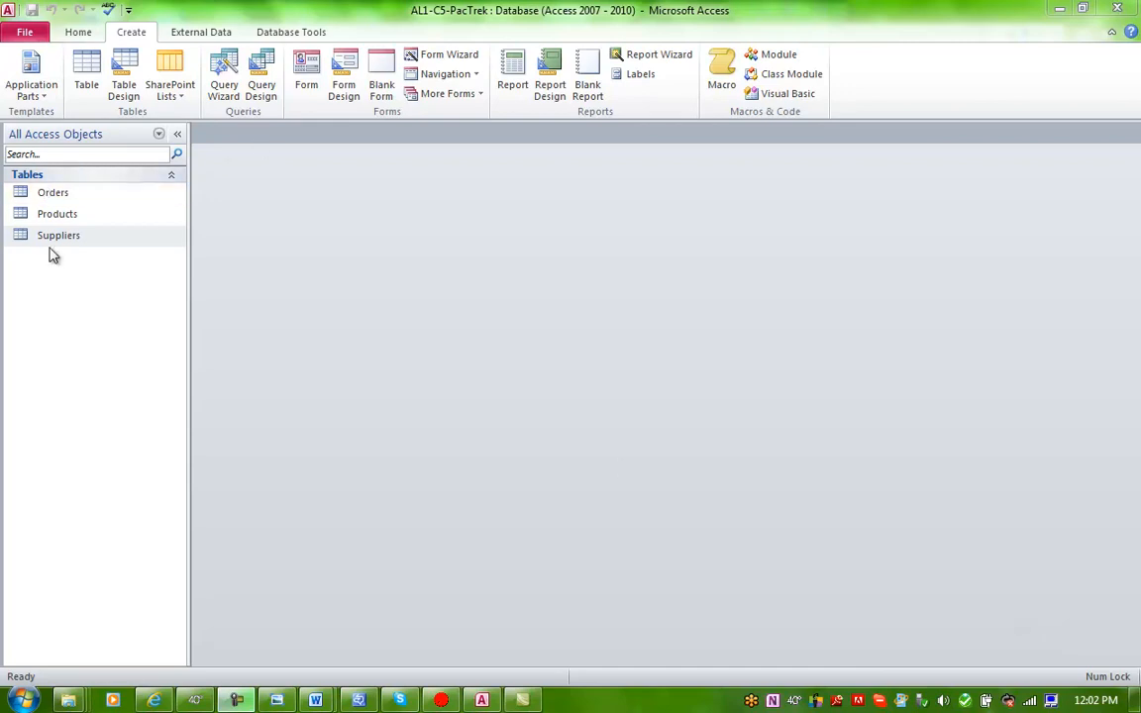
Select the Suppliers table as the source for a quick form
{"action": "left_click", "coordinate": [60, 234]}
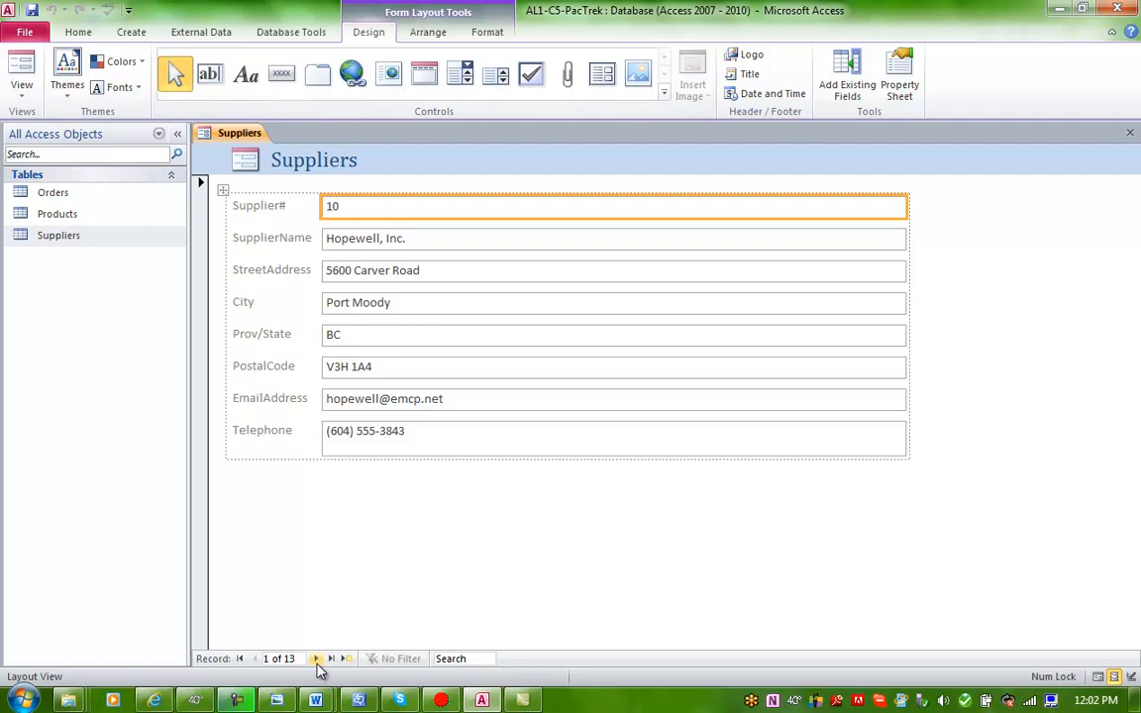
Browse forward and back through the 13 supplier records to reach Langley Corporation
{"action": "left_click", "coordinate": [315, 657]}
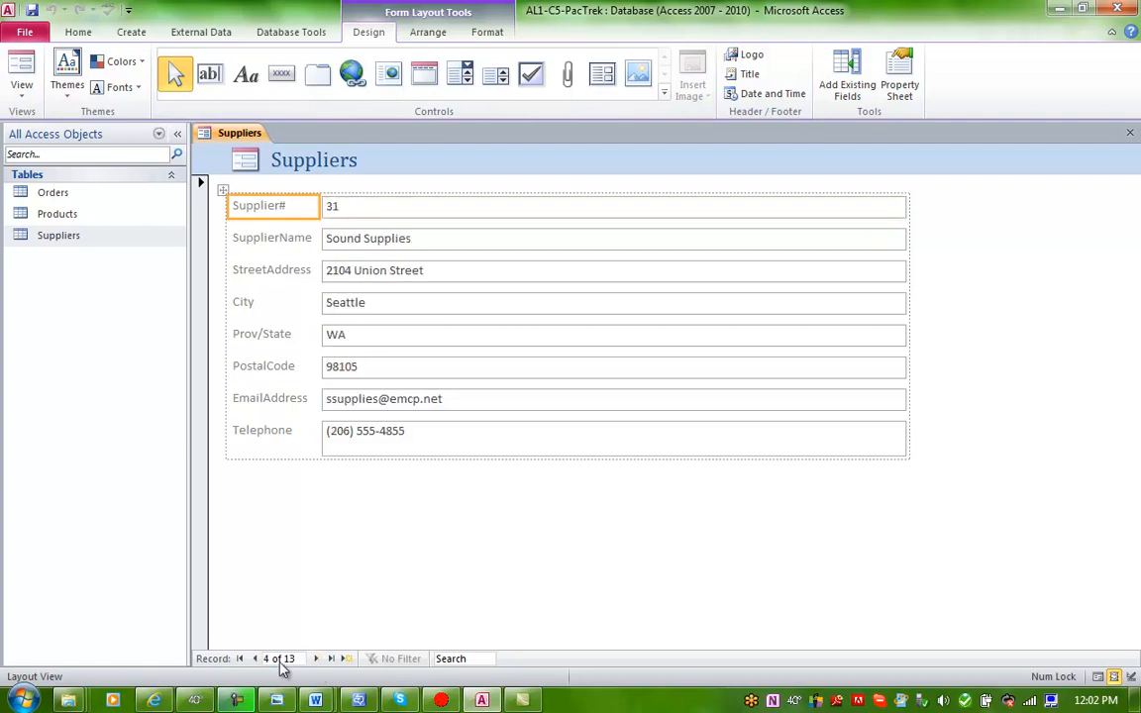
{"action": "left_click", "coordinate": [256, 658]}
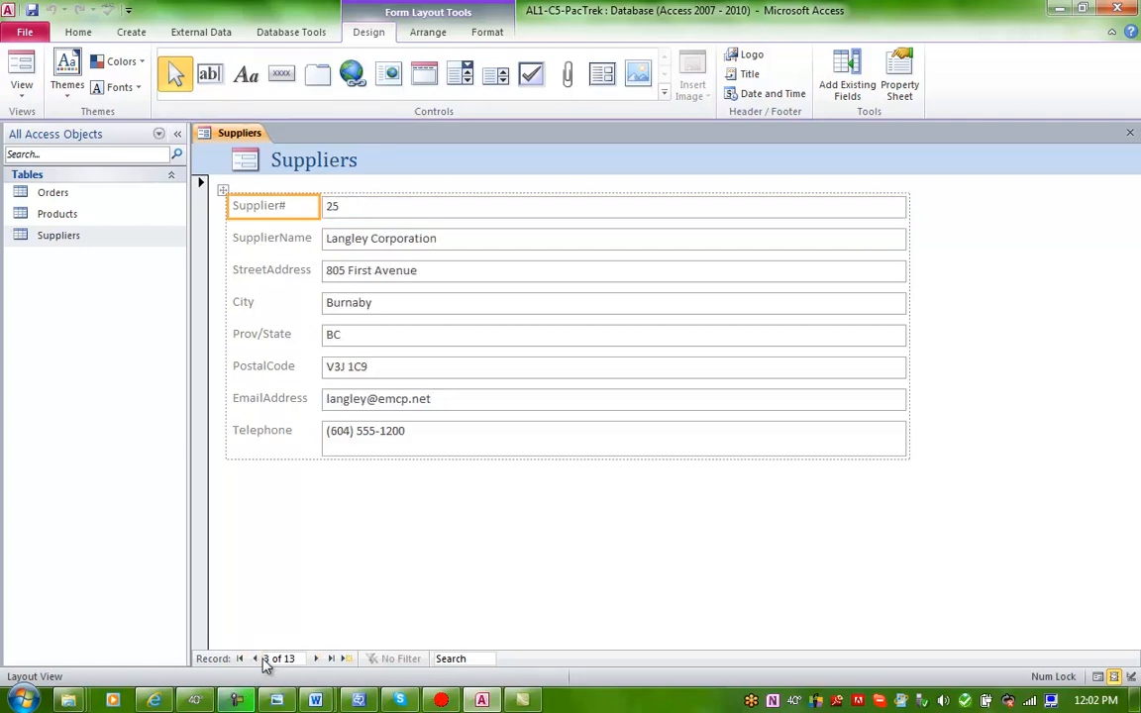
{"action": "mouse_move", "coordinate": [315, 657]}
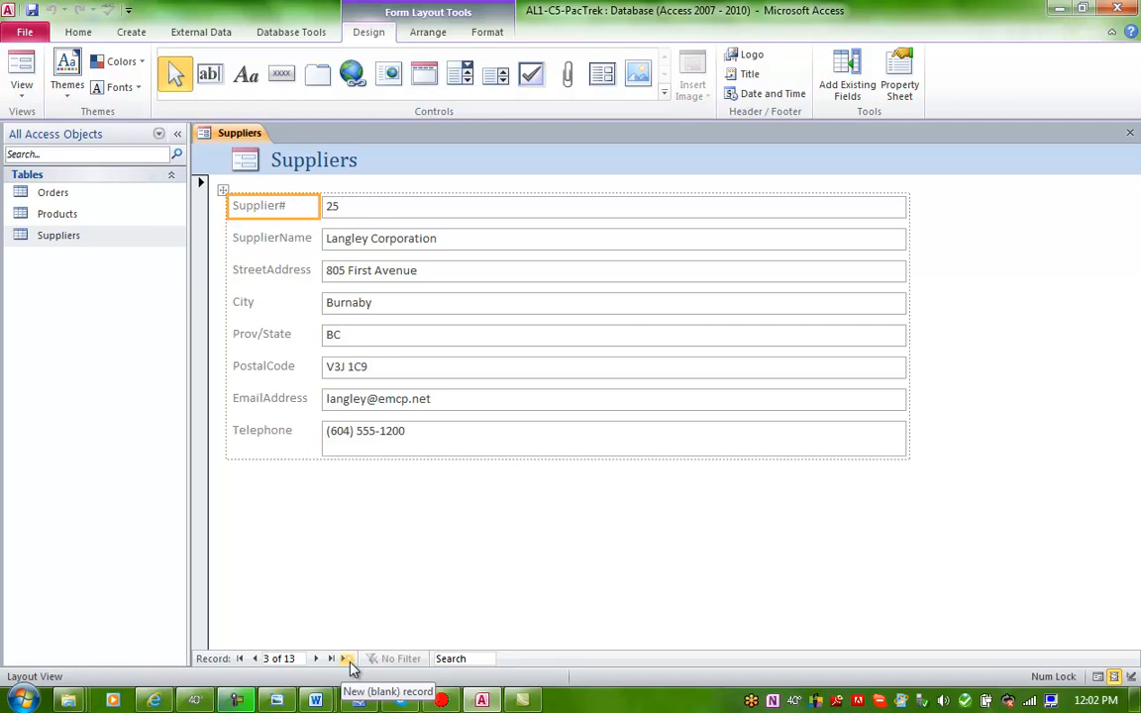
Start blank supplier record 14 of 14, then bring up the form view choices
{"action": "left_click", "coordinate": [345, 658]}
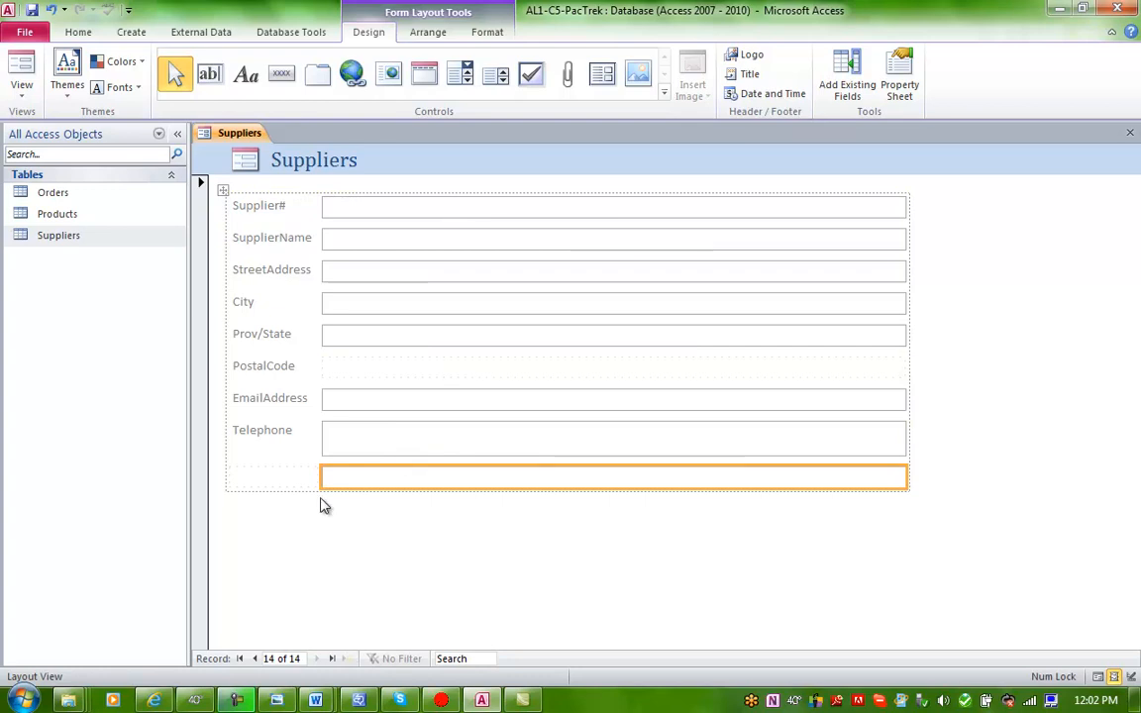
{"action": "mouse_move", "coordinate": [301, 534]}
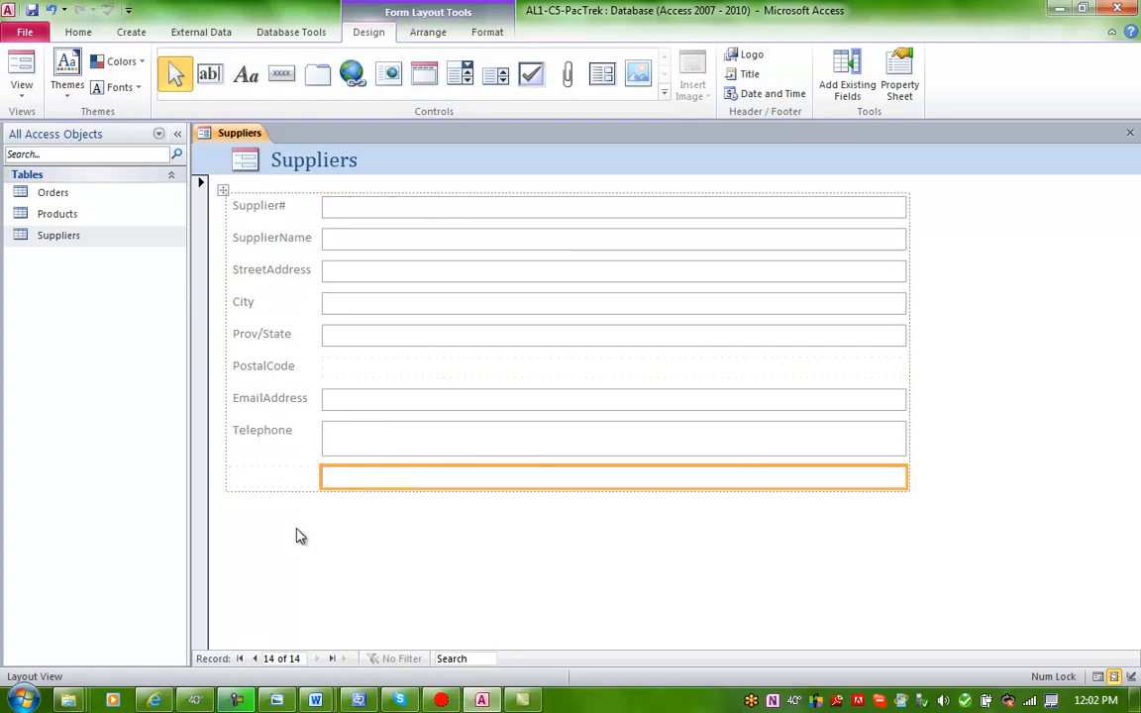
{"action": "mouse_move", "coordinate": [276, 624]}
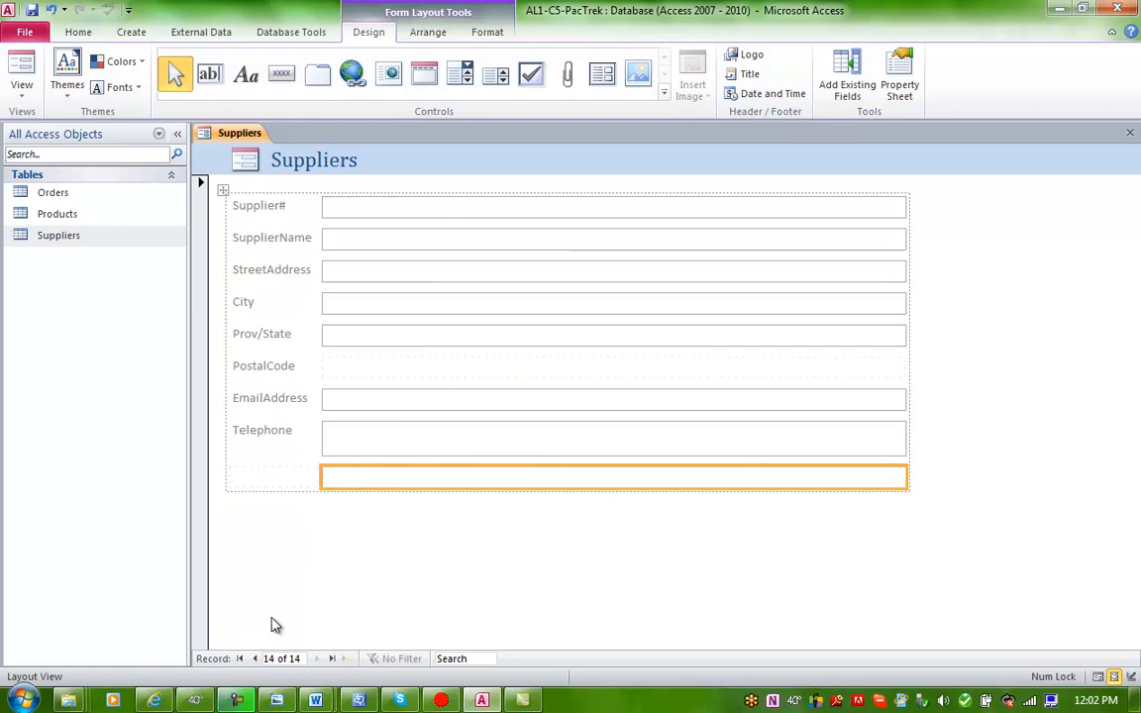
{"action": "mouse_move", "coordinate": [287, 175]}
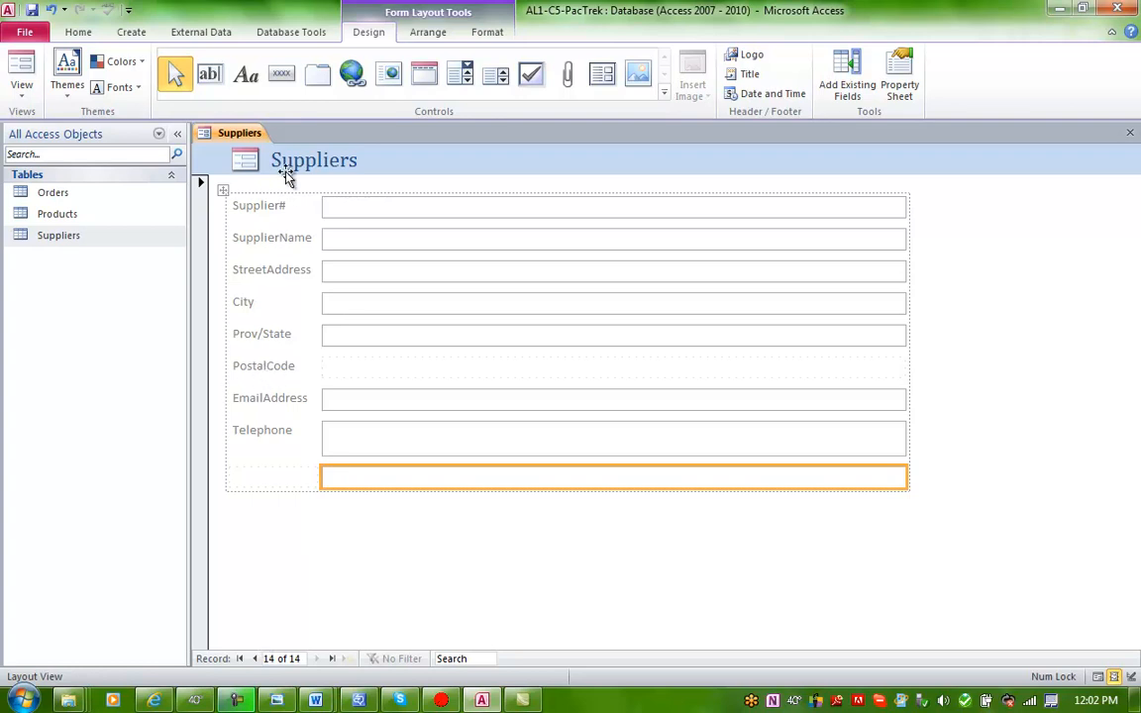
{"action": "mouse_move", "coordinate": [247, 157]}
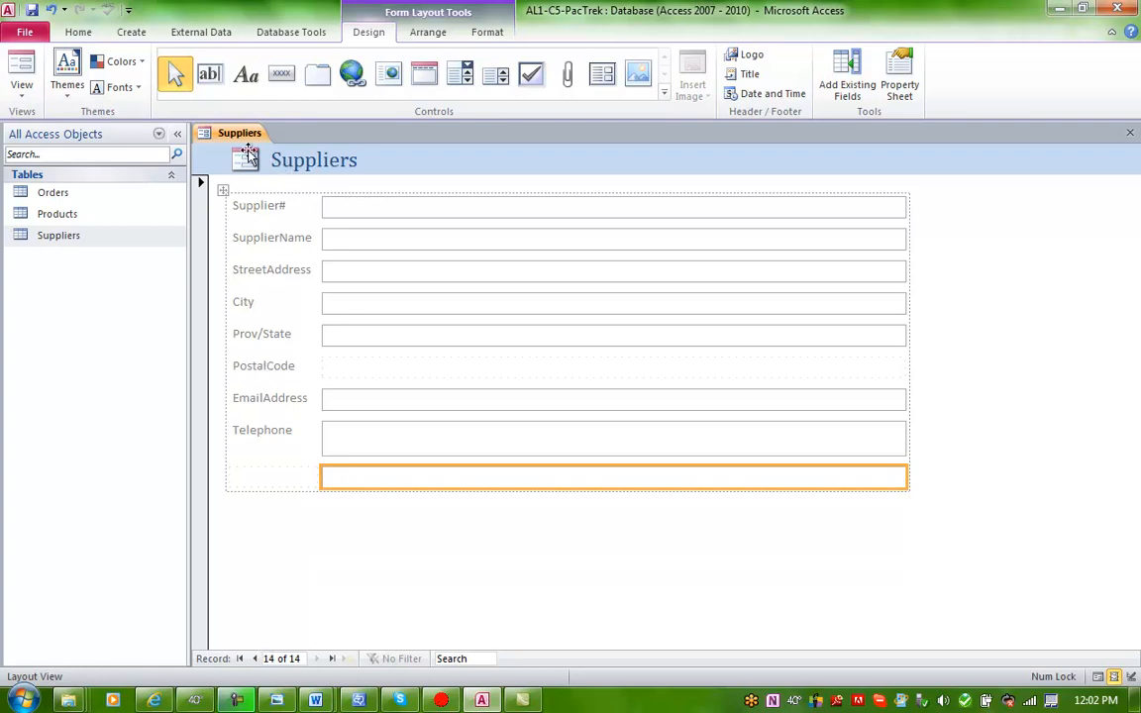
{"action": "left_click", "coordinate": [22, 69]}
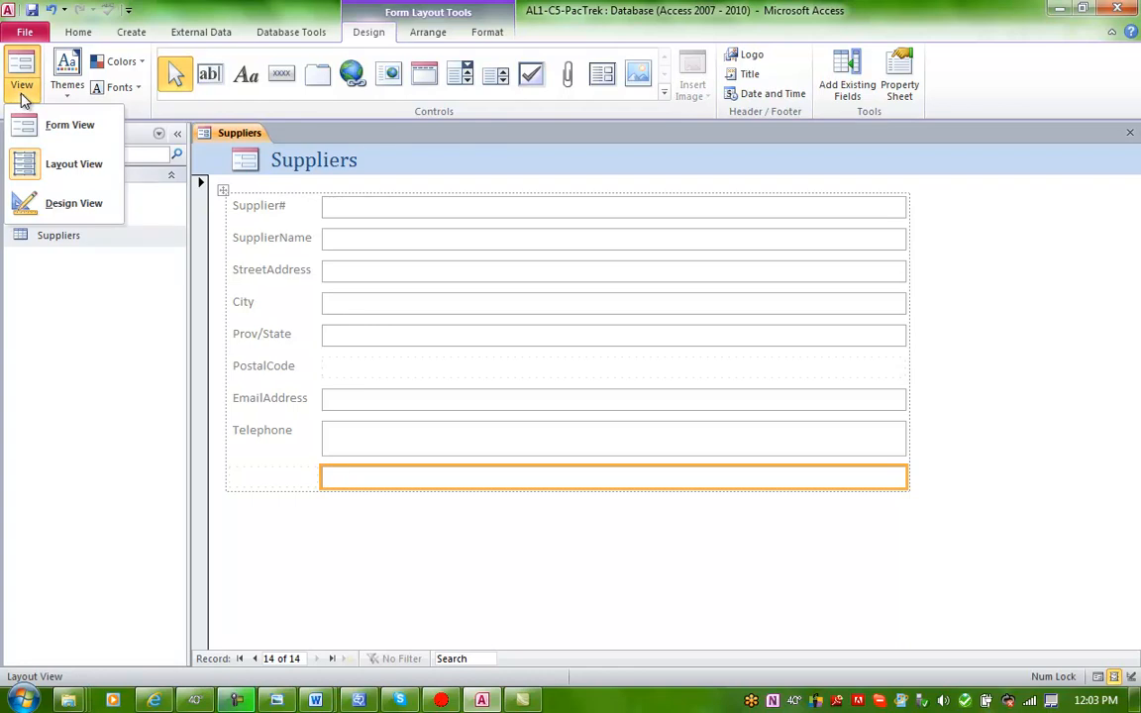
{"action": "mouse_move", "coordinate": [76, 162]}
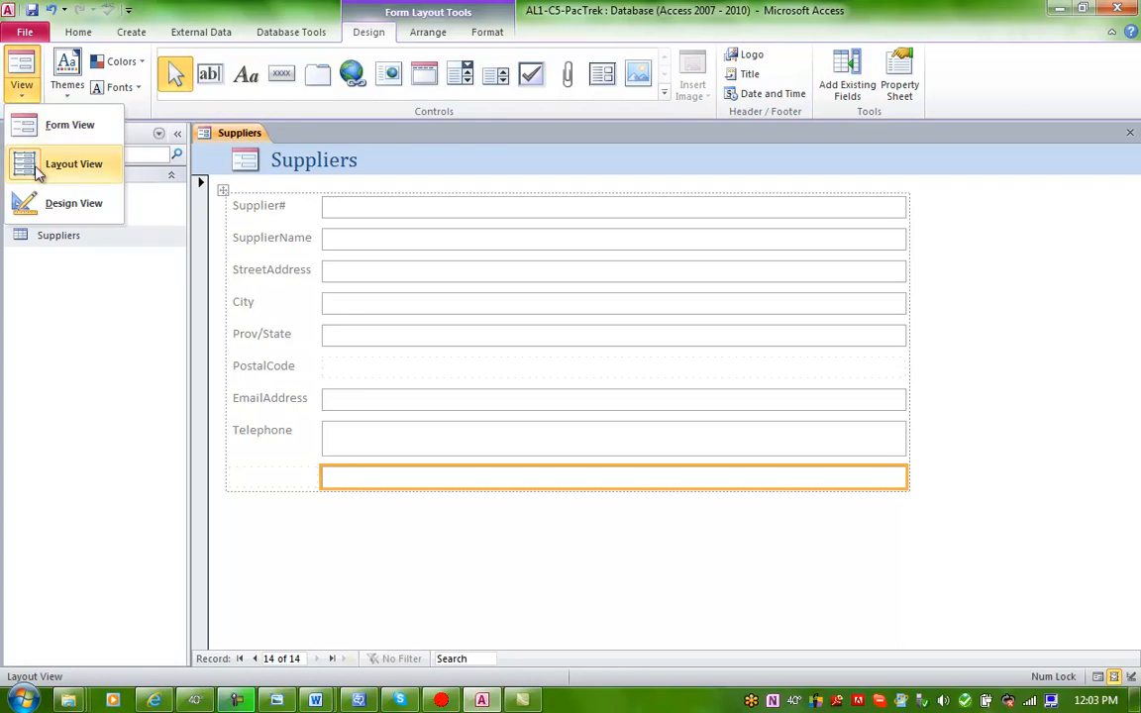
In design view, enlarge the form footer and add a 'Created by' credit label there
{"action": "left_click", "coordinate": [73, 202]}
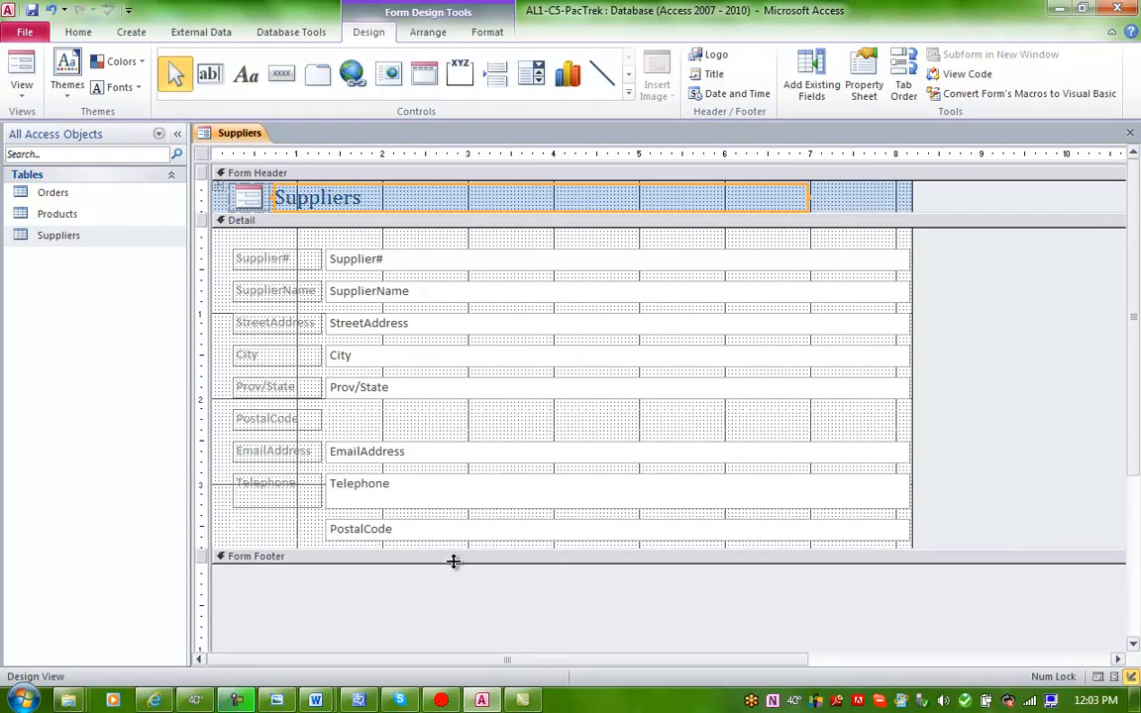
{"action": "left_click_drag", "start_coordinate": [453, 562], "coordinate": [468, 626]}
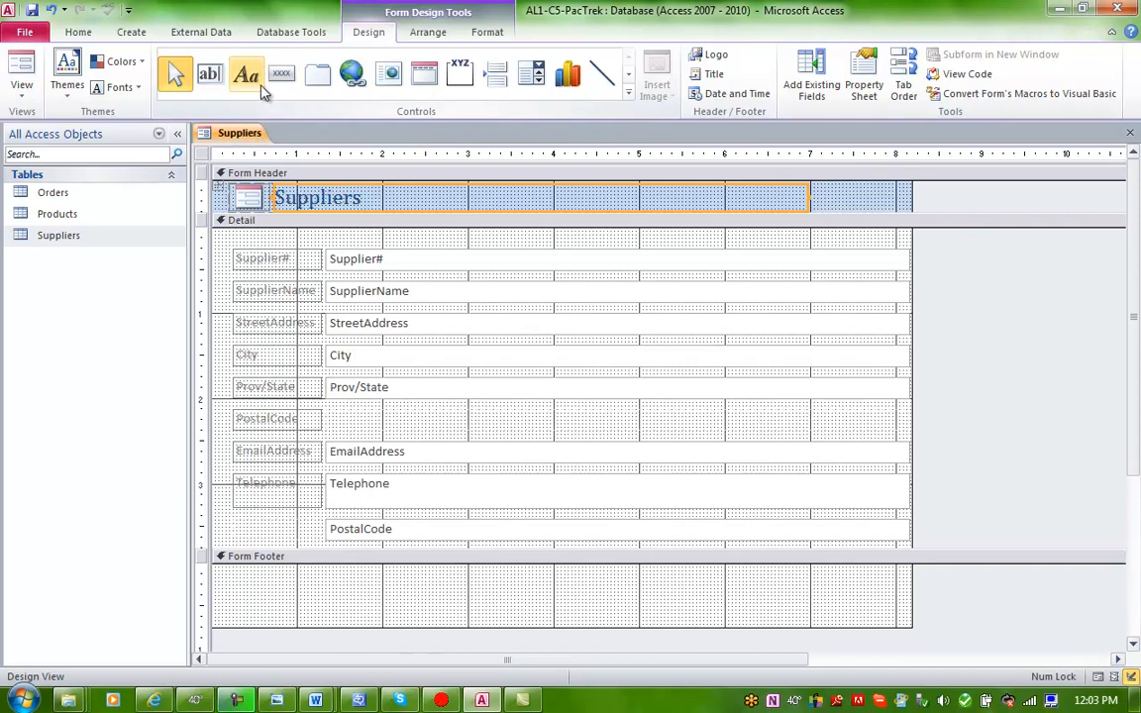
{"action": "left_click", "coordinate": [245, 74]}
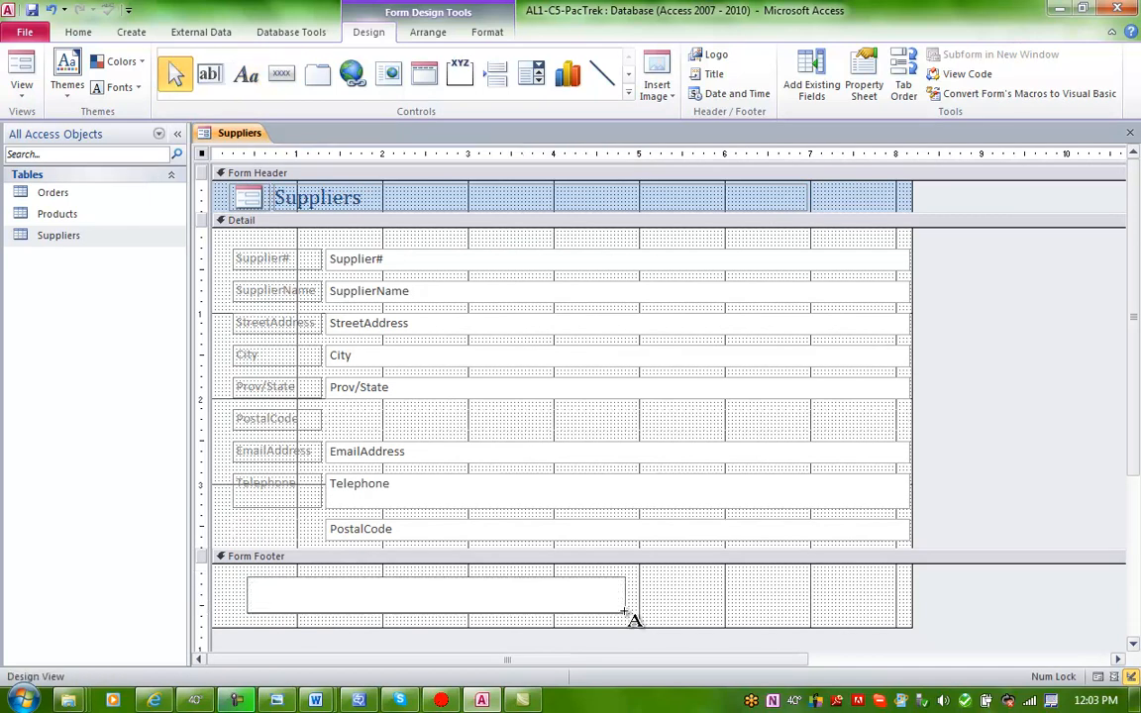
{"action": "type", "text": "Created by Deb Giblin"}
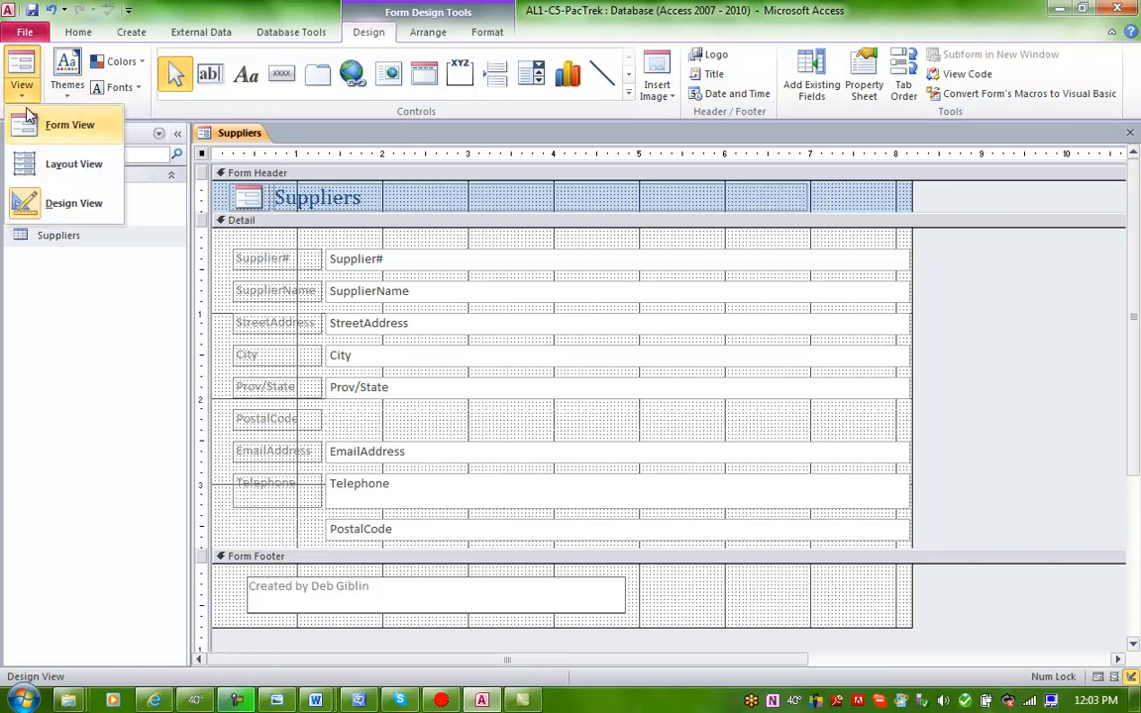
In layout view, apply a theme giving the Suppliers form a red title on a pink header
{"action": "left_click", "coordinate": [73, 162]}
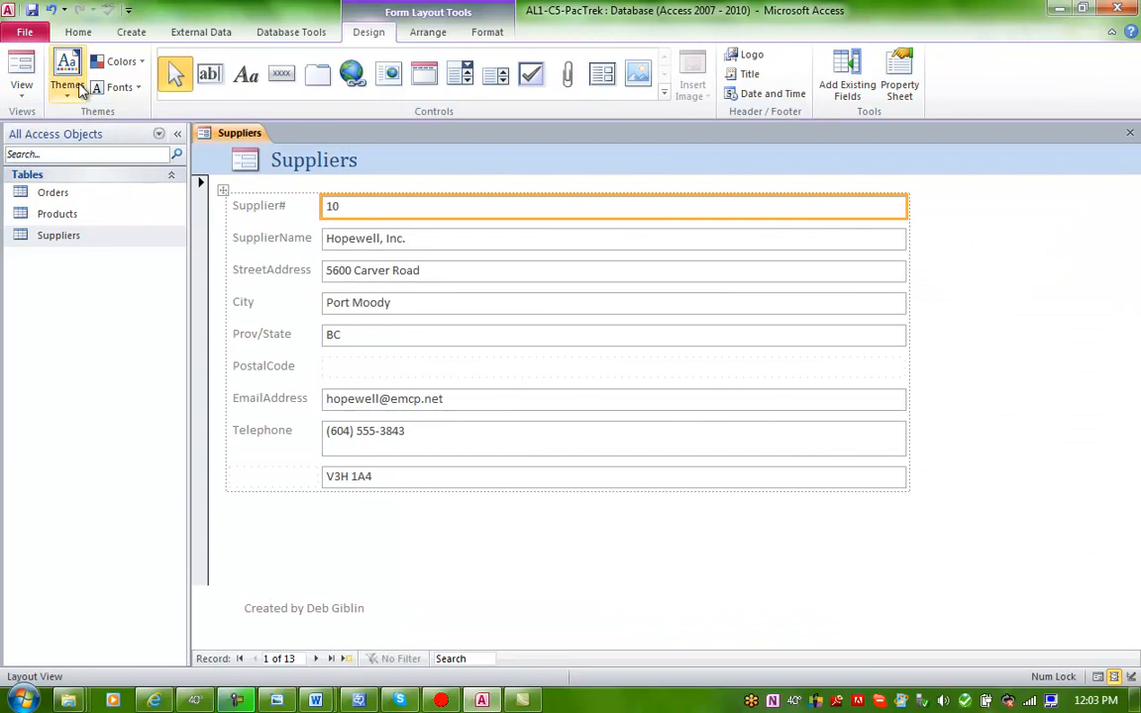
{"action": "left_click", "coordinate": [68, 75]}
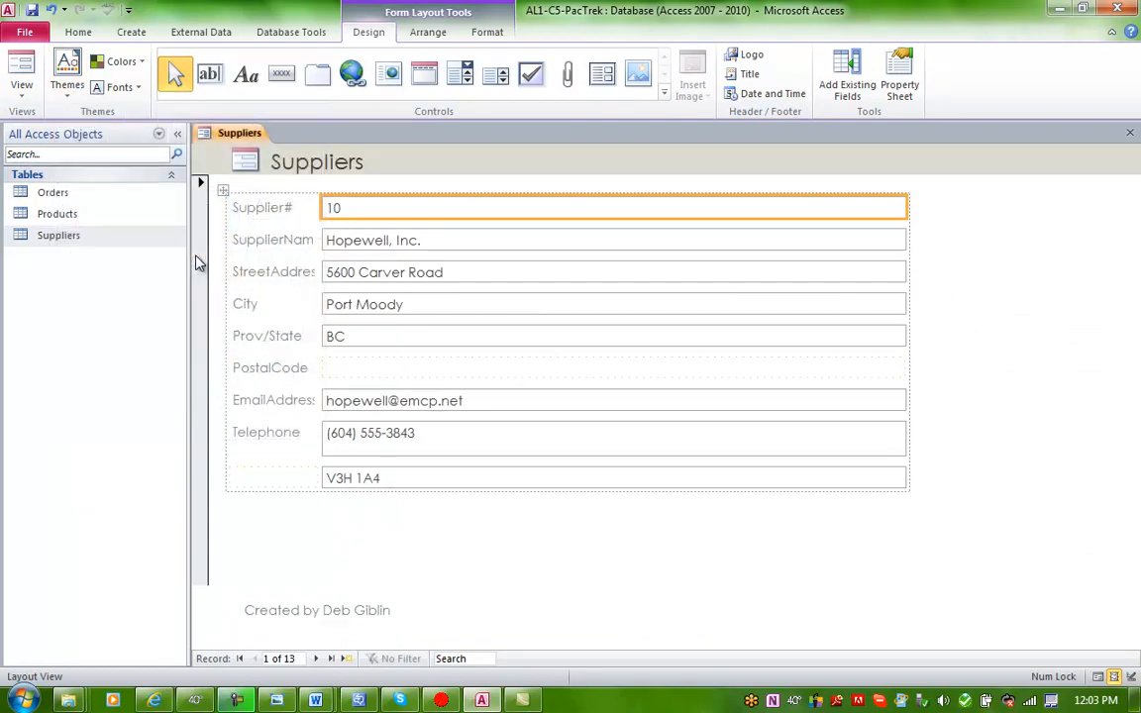
{"action": "left_click", "coordinate": [67, 75]}
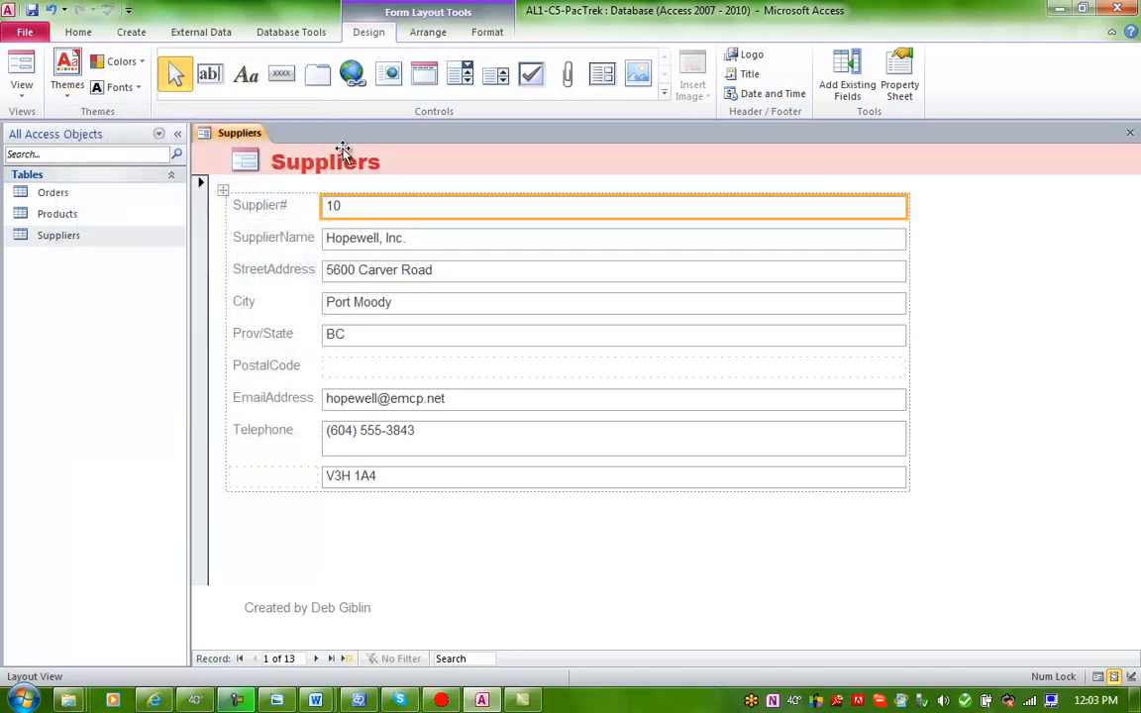
{"action": "mouse_move", "coordinate": [21, 75]}
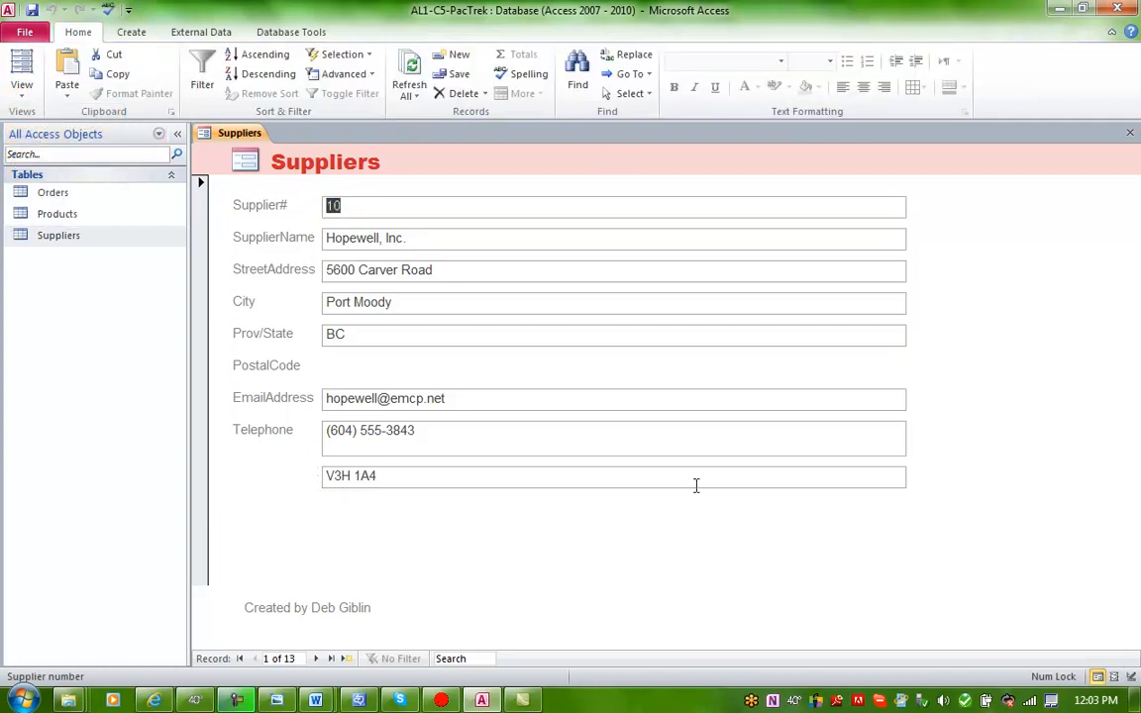
{"action": "mouse_move", "coordinate": [808, 555]}
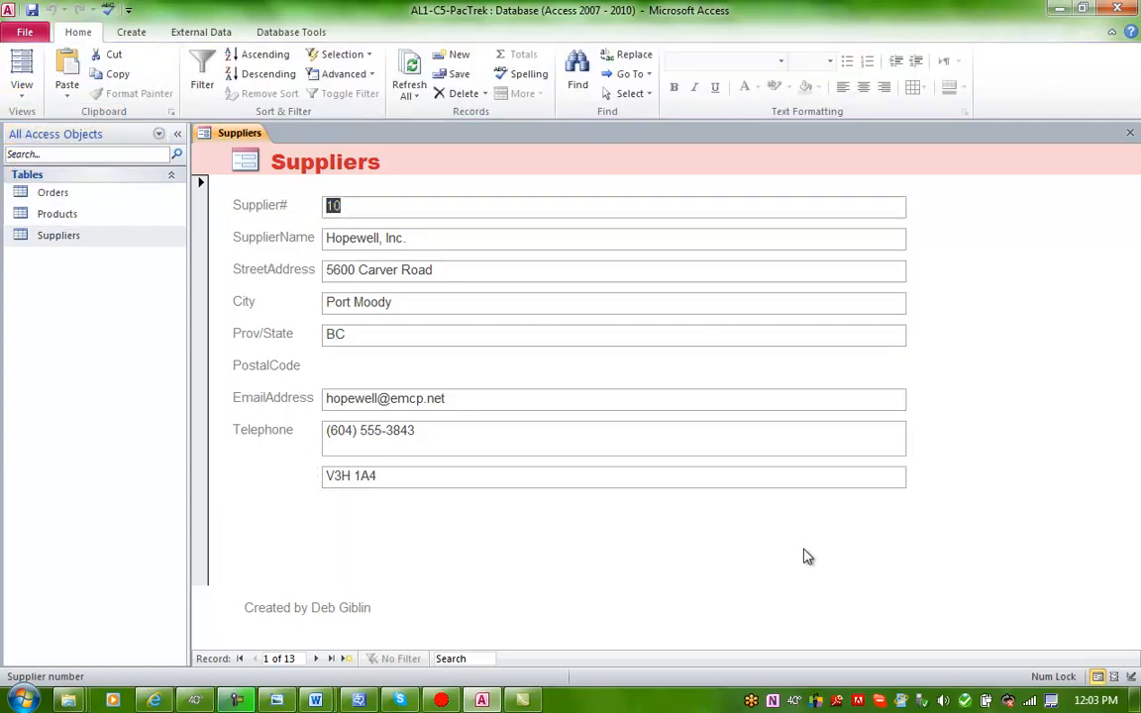
Save the form under the name 'Suppliers Form'
{"action": "key", "text": "ctrl+s"}
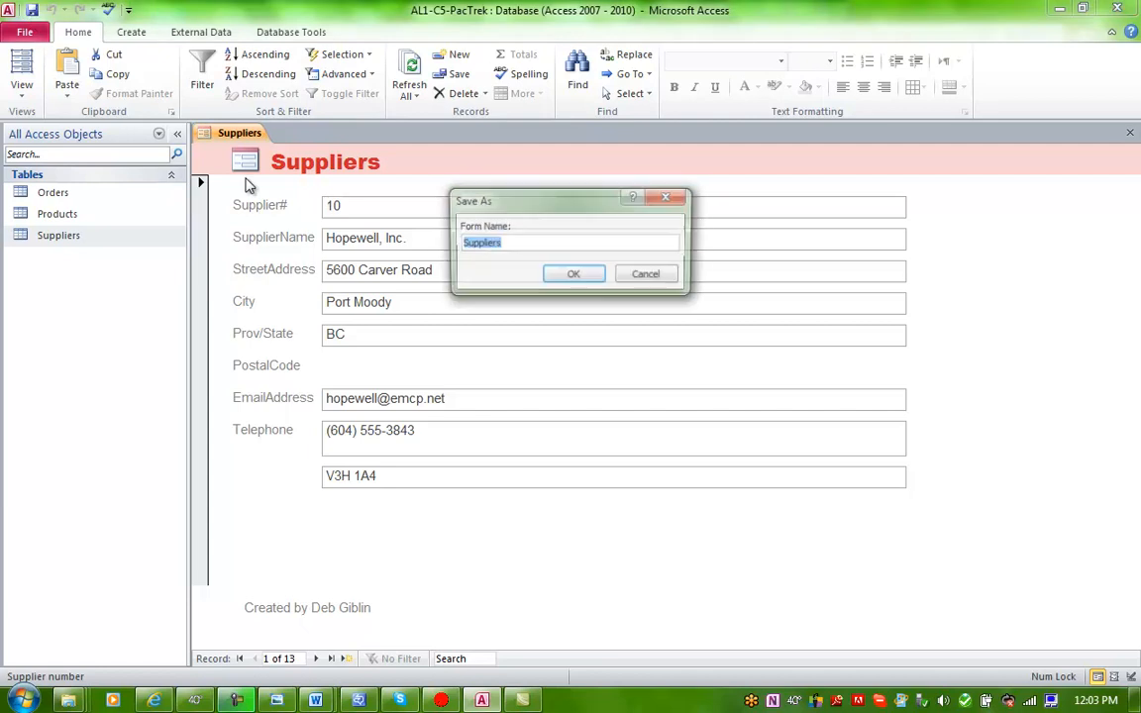
{"action": "left_click", "coordinate": [511, 243]}
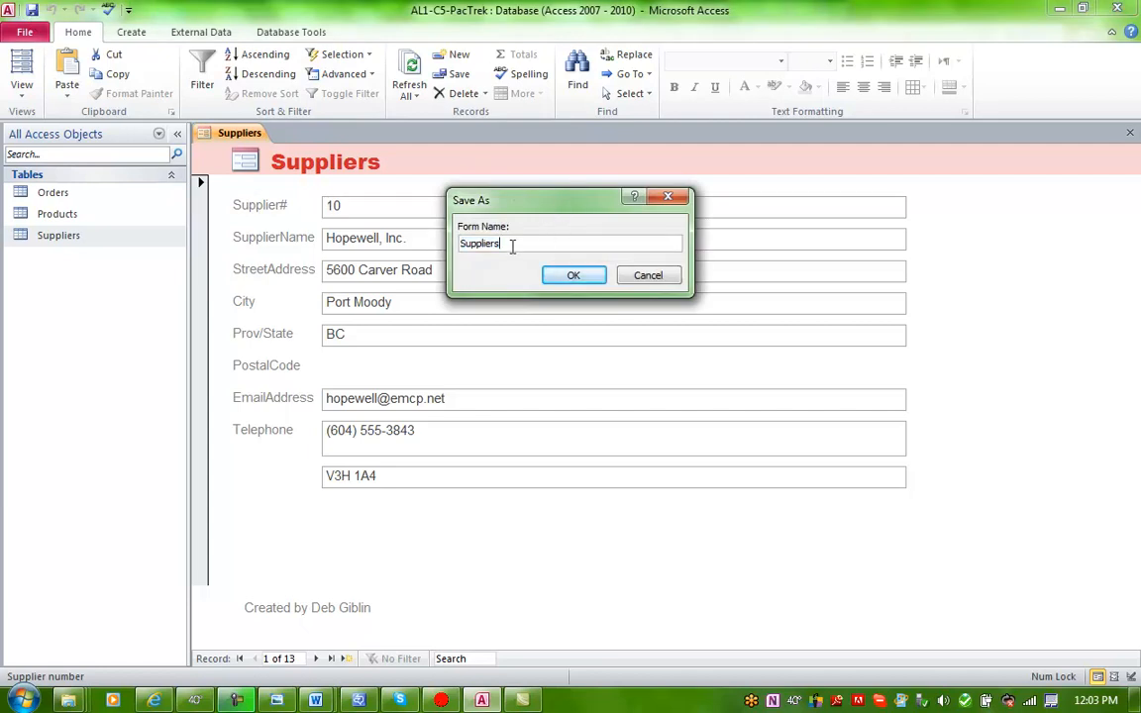
{"action": "type", "text": "Form"}
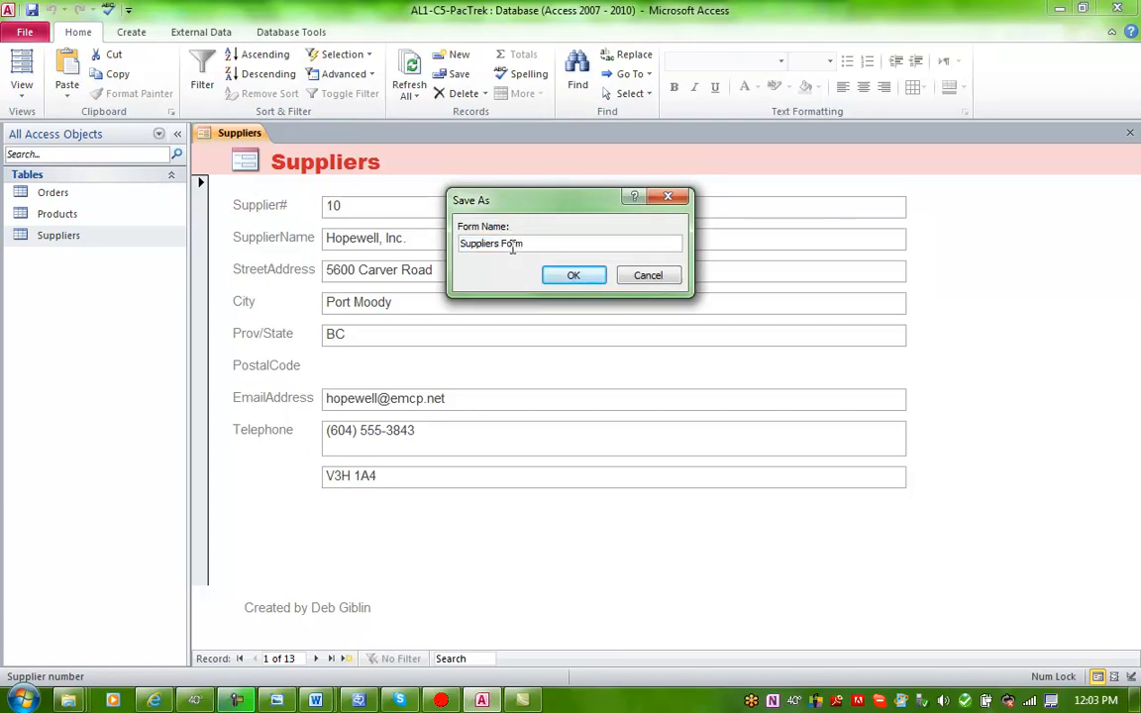
{"action": "left_click", "coordinate": [572, 273]}
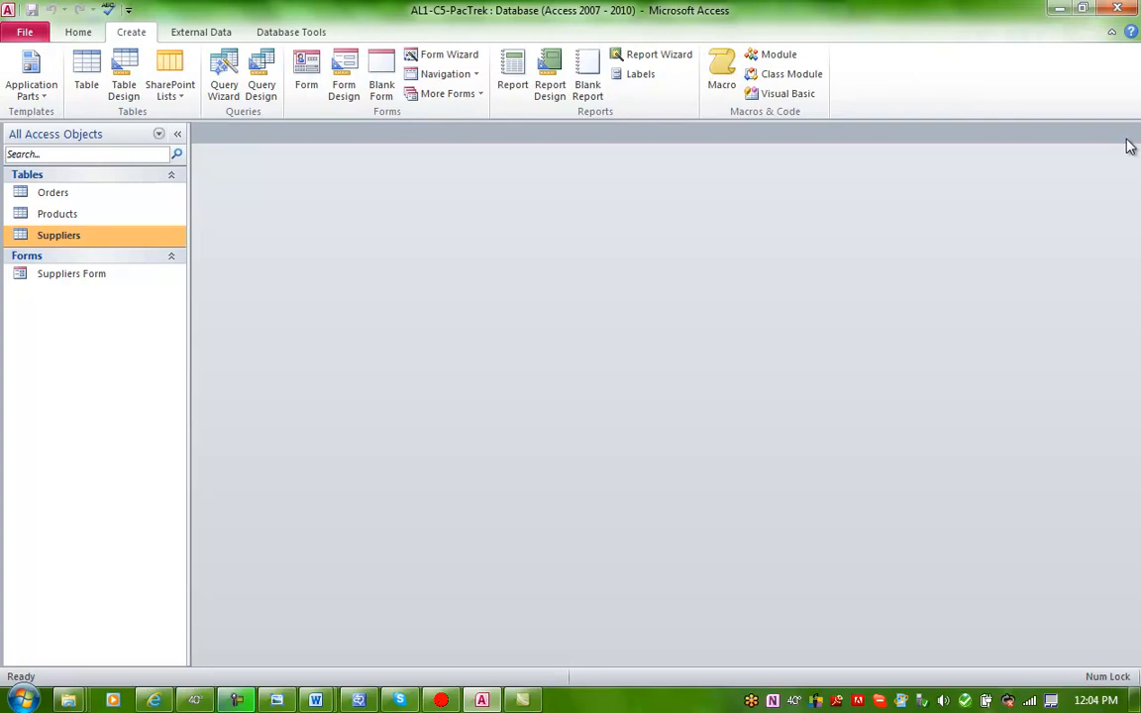
{"action": "mouse_move", "coordinate": [850, 126]}
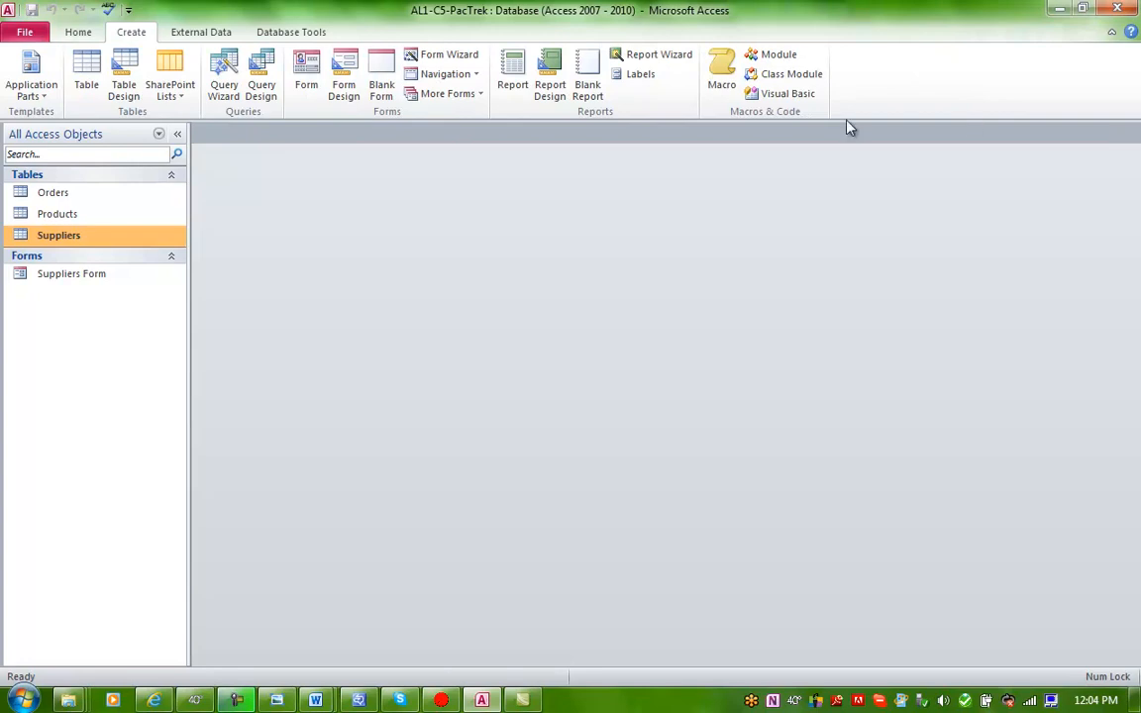
Build a split form from the Products table pairing one record with a datasheet of all 75
{"action": "left_click", "coordinate": [55, 213]}
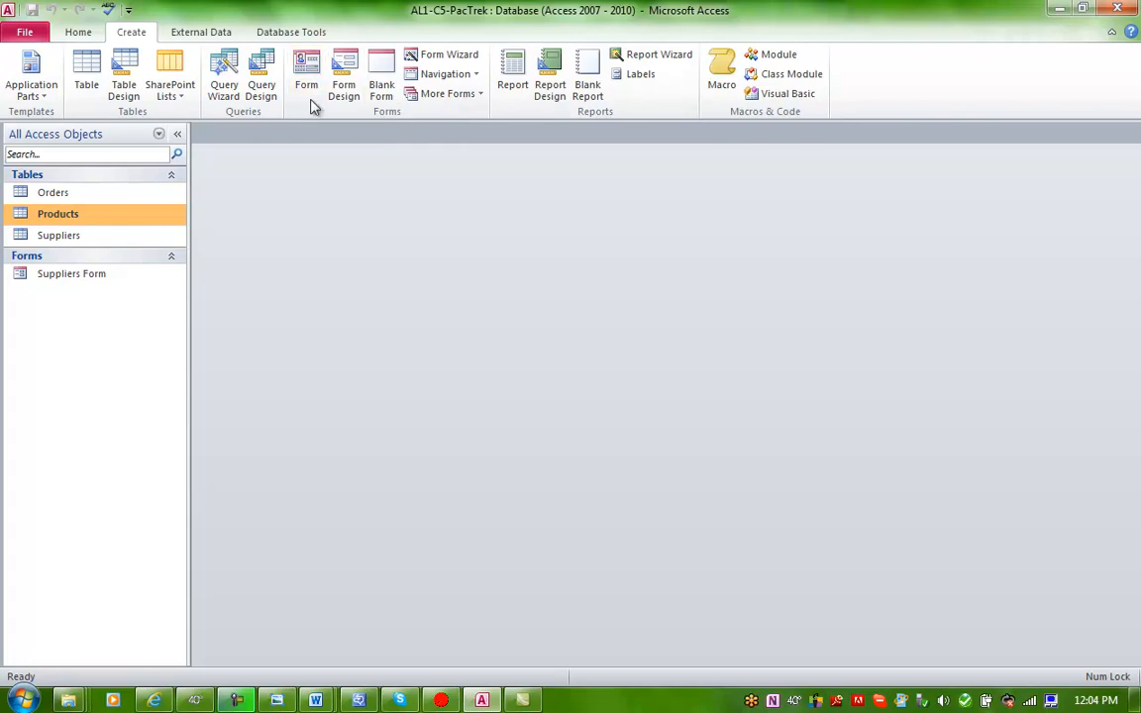
{"action": "left_click", "coordinate": [447, 93]}
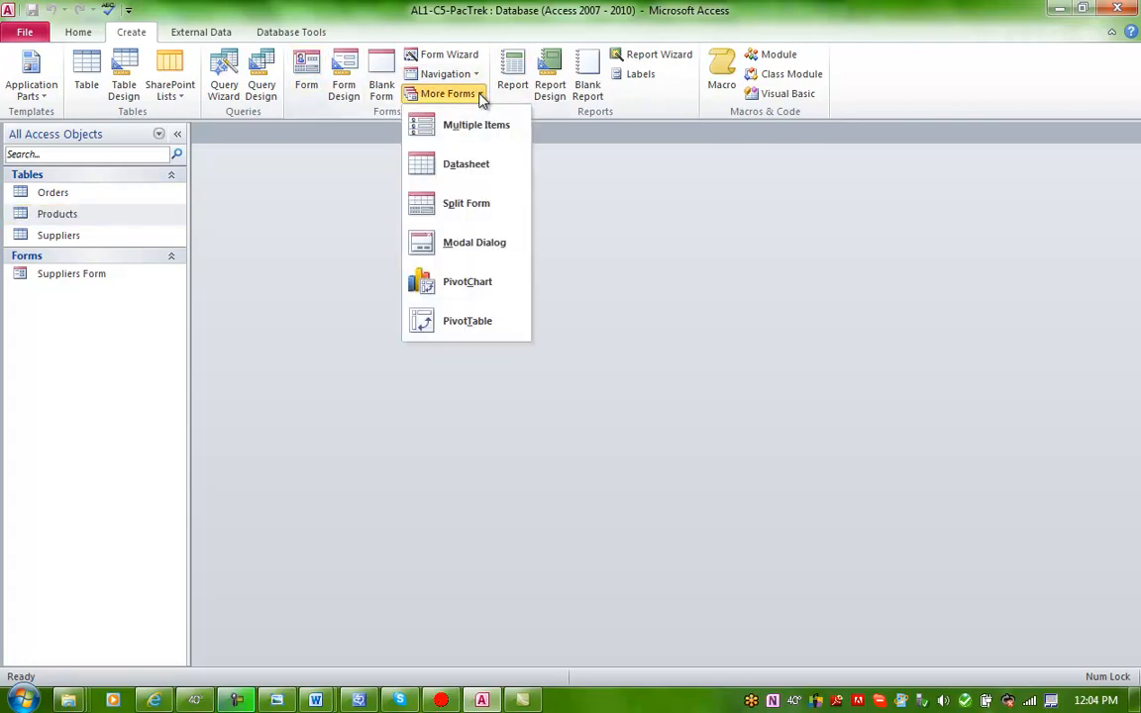
{"action": "mouse_move", "coordinate": [466, 202]}
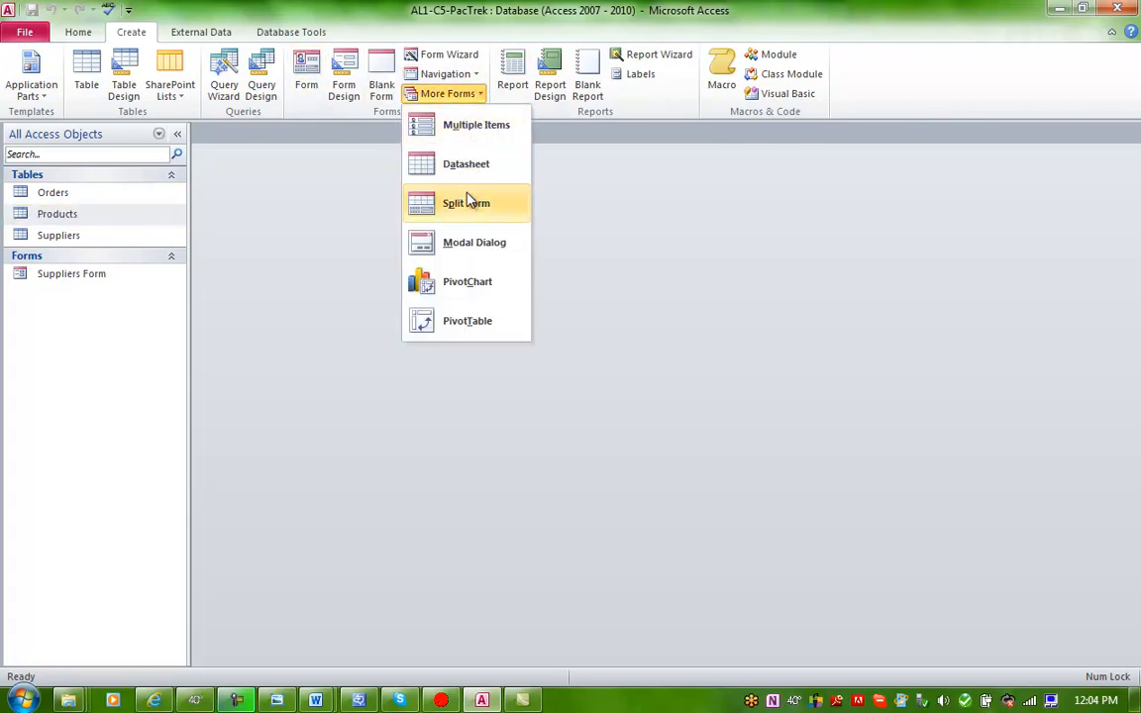
{"action": "left_click", "coordinate": [466, 202]}
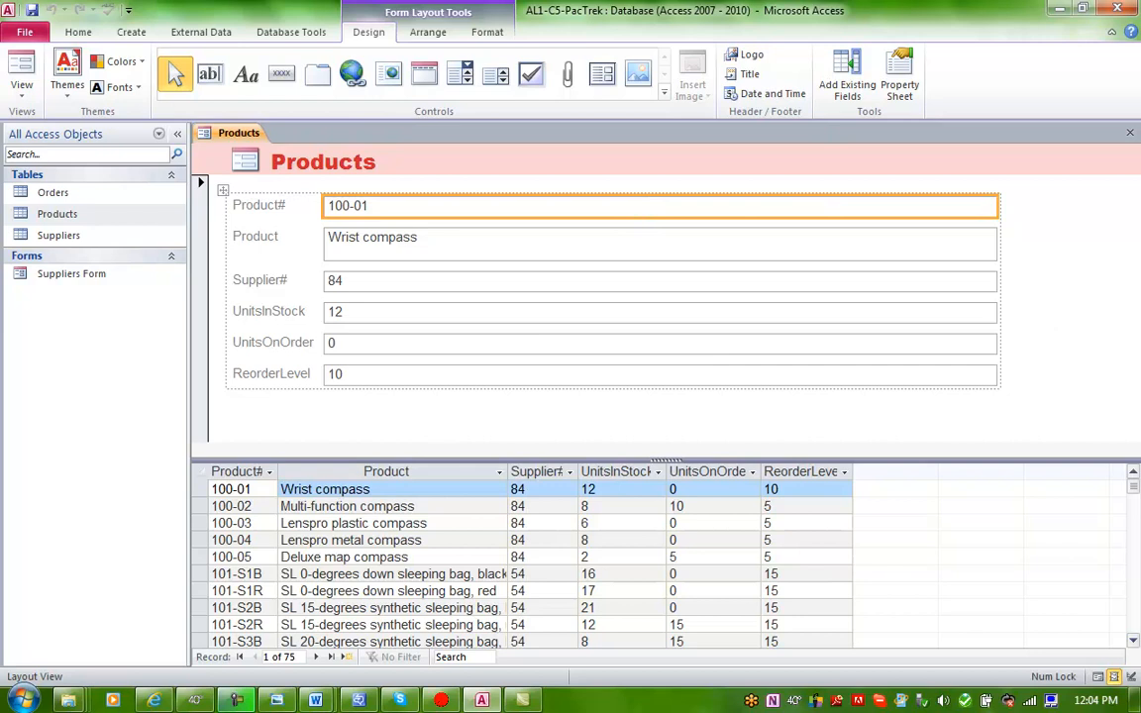
{"action": "scroll", "scroll_direction": "down", "scroll_amount": 3}
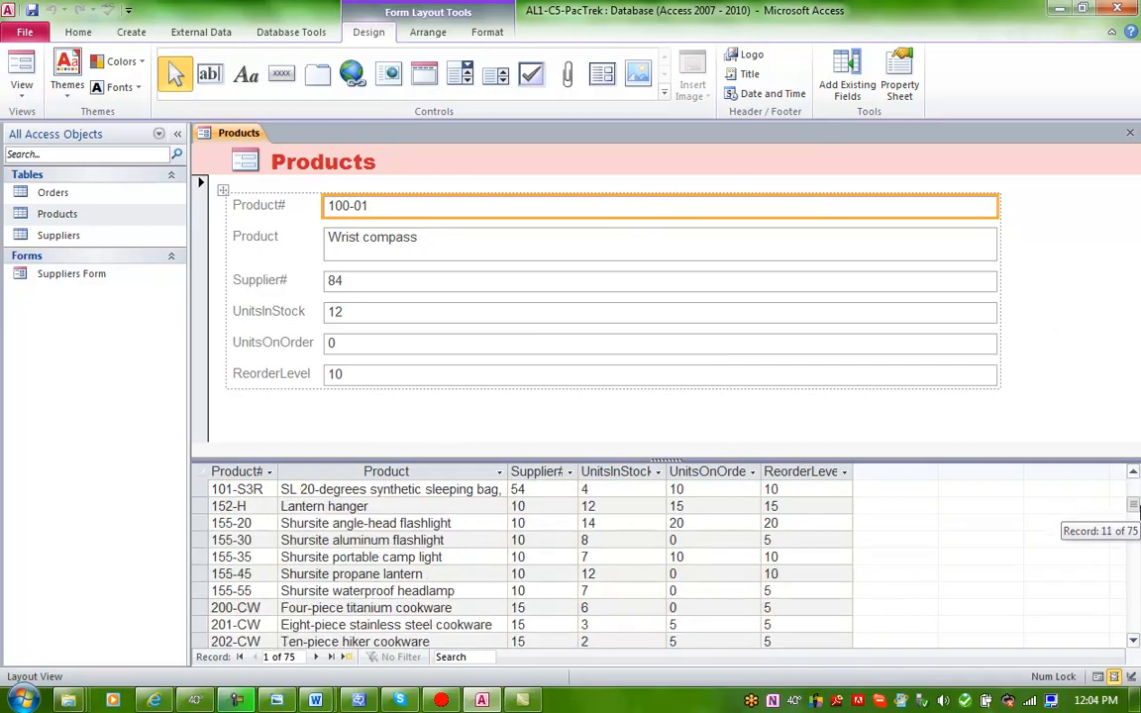
{"action": "scroll", "scroll_direction": "down", "scroll_amount": 3}
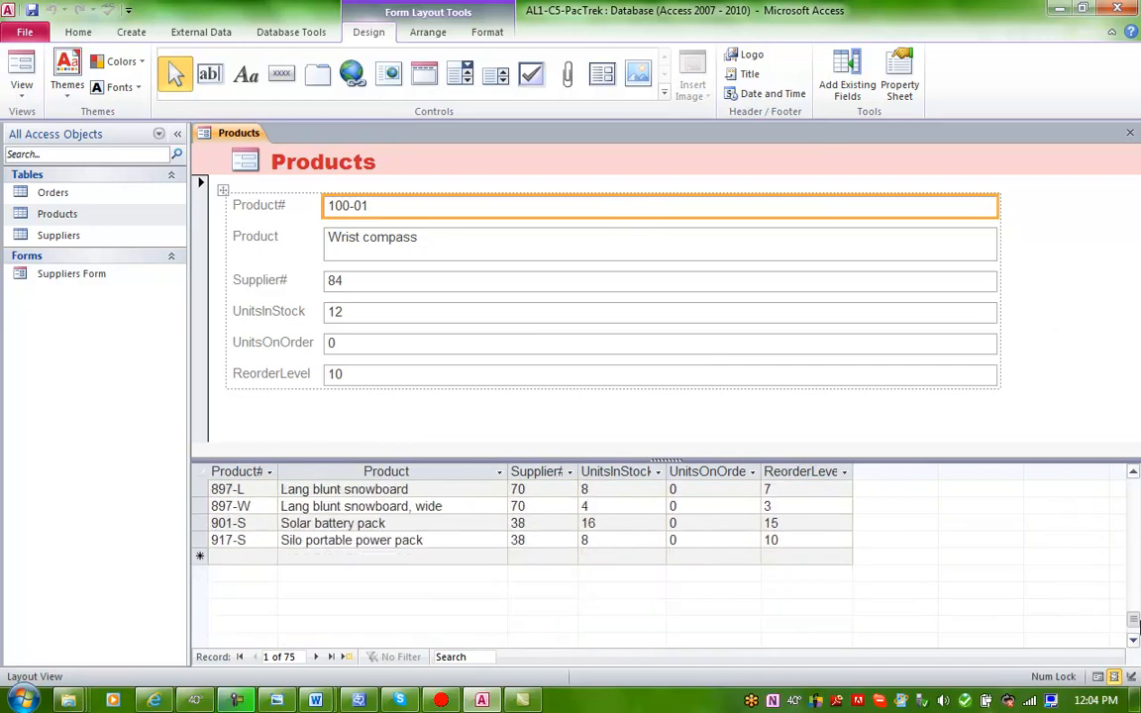
{"action": "scroll", "scroll_direction": "up", "scroll_amount": 3}
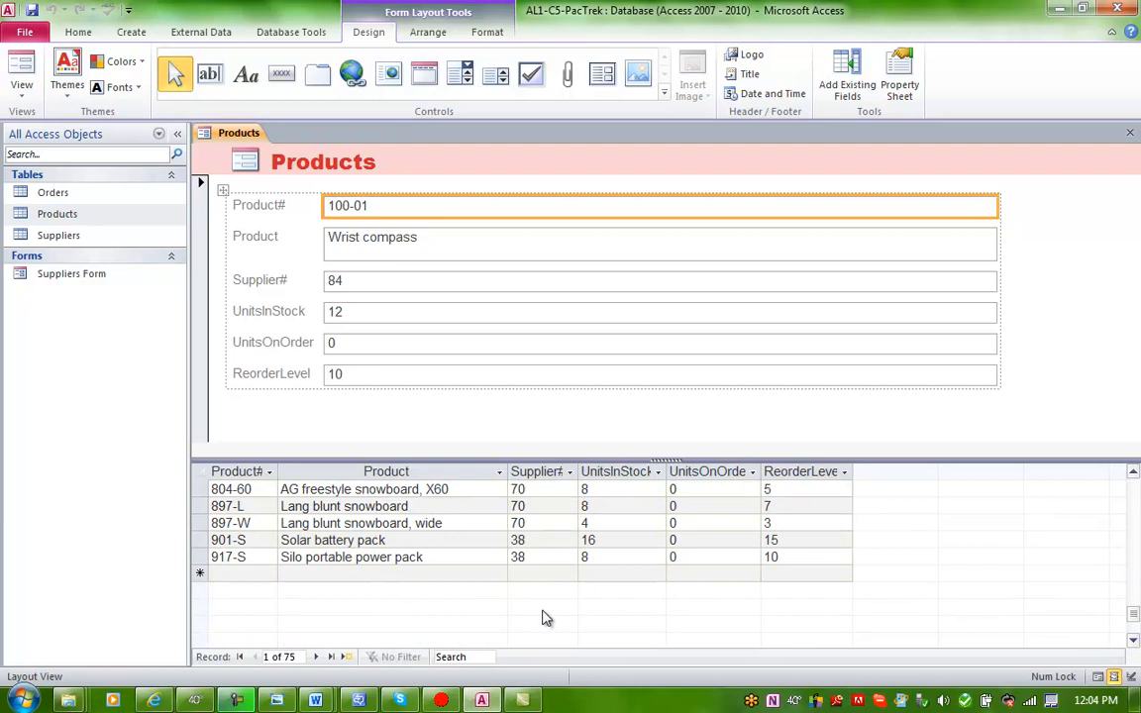
{"action": "mouse_move", "coordinate": [529, 344]}
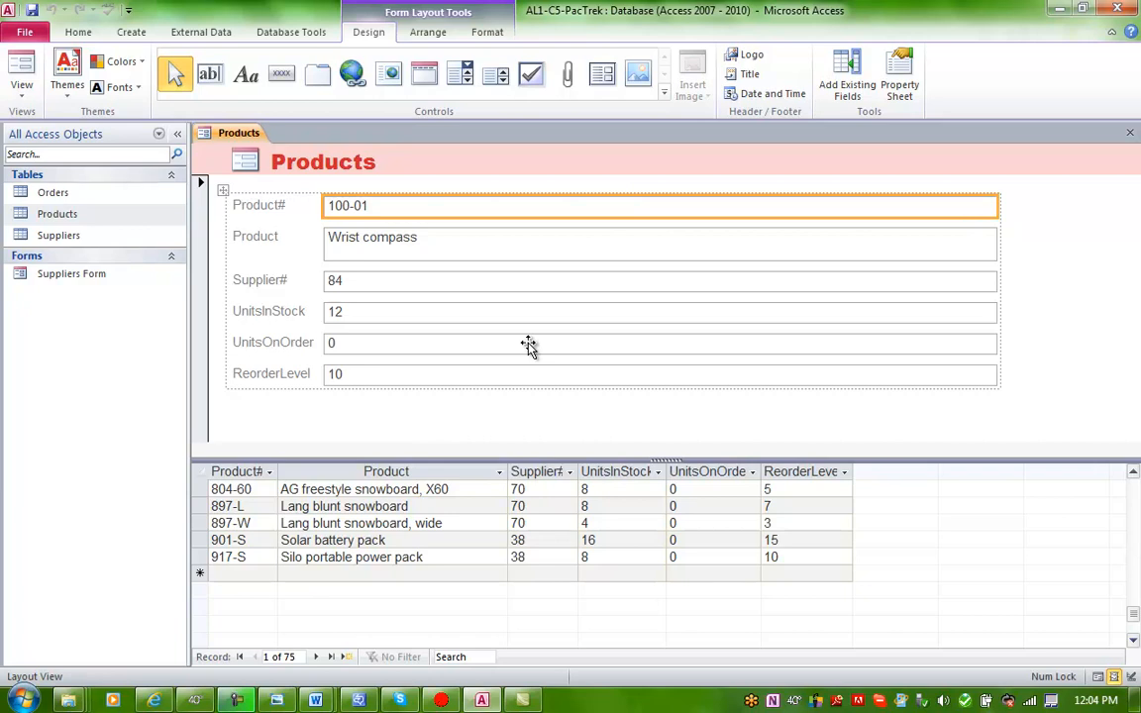
{"action": "mouse_move", "coordinate": [396, 258]}
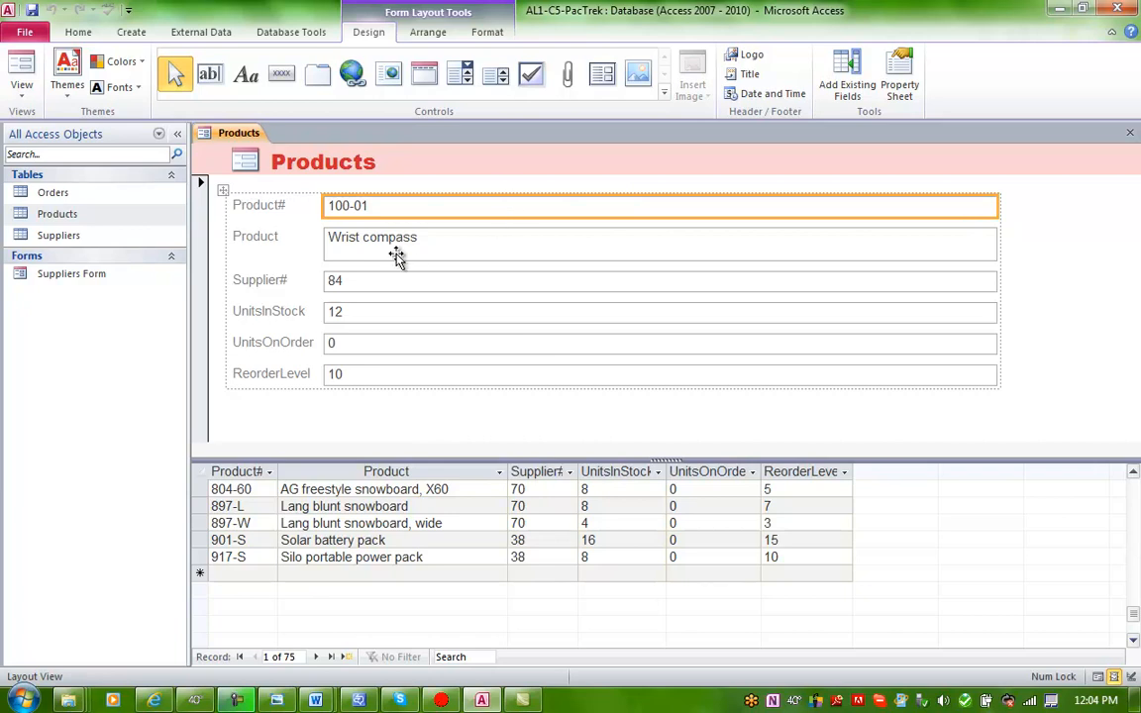
{"action": "mouse_move", "coordinate": [30, 18]}
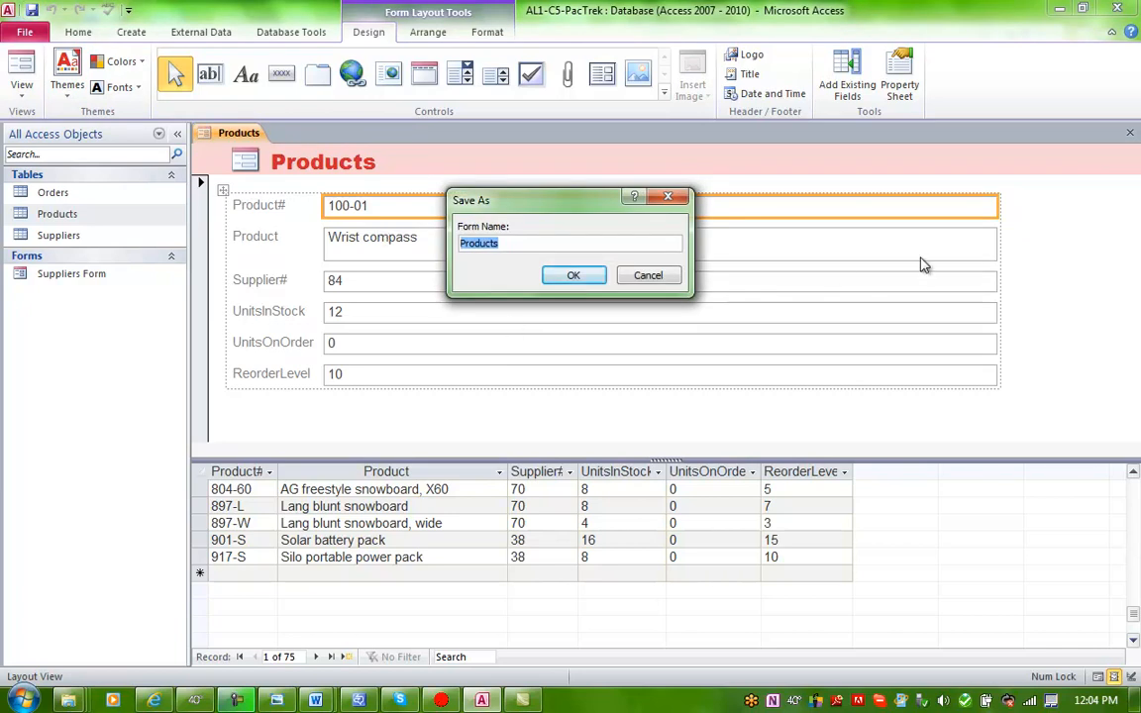
Save the form as 'Products split form' and close it
{"action": "left_click", "coordinate": [541, 243]}
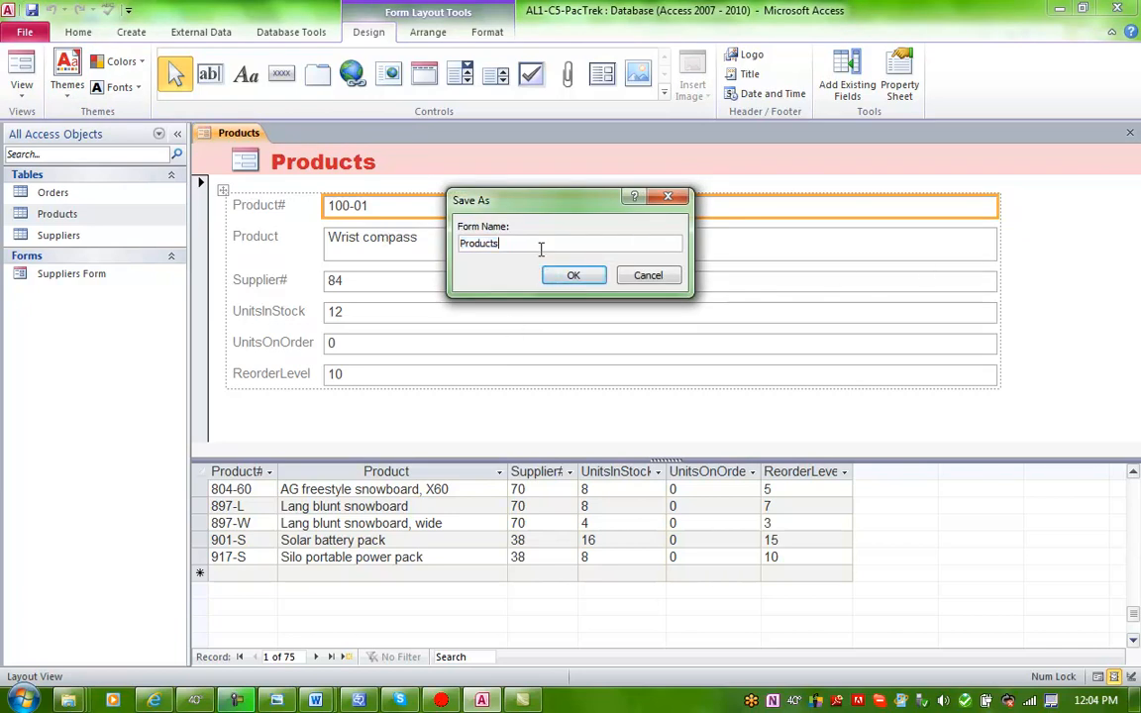
{"action": "type", "text": "split"}
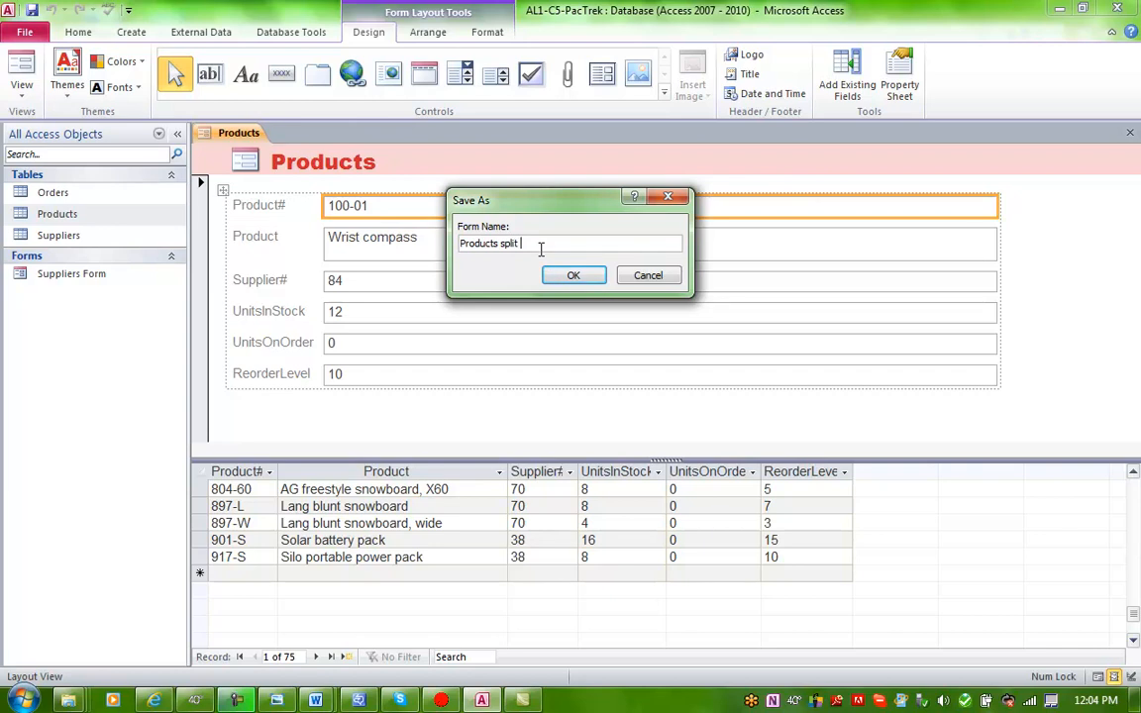
{"action": "type", "text": "form"}
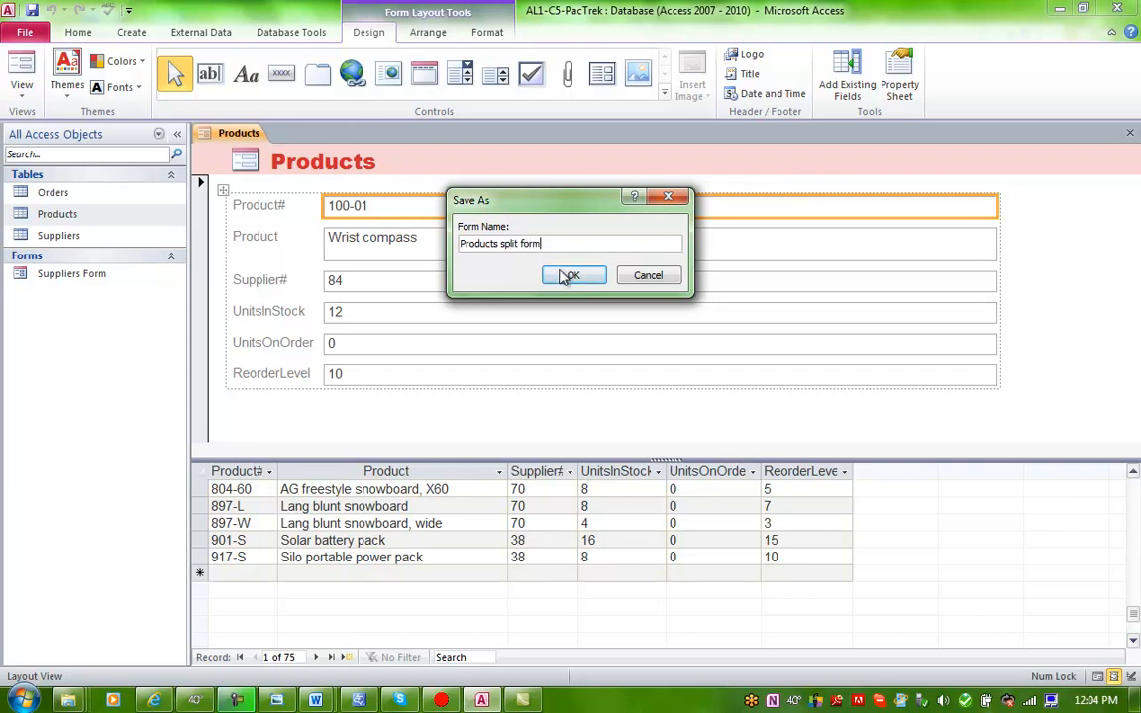
{"action": "left_click", "coordinate": [571, 275]}
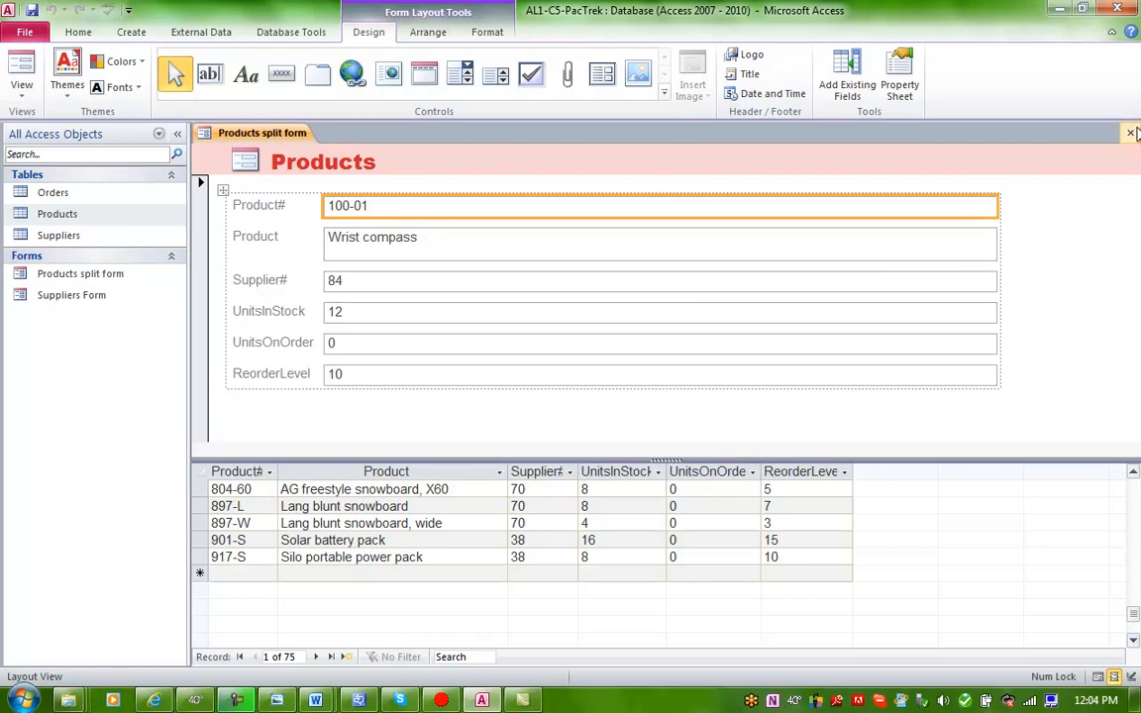
{"action": "left_click", "coordinate": [1129, 131]}
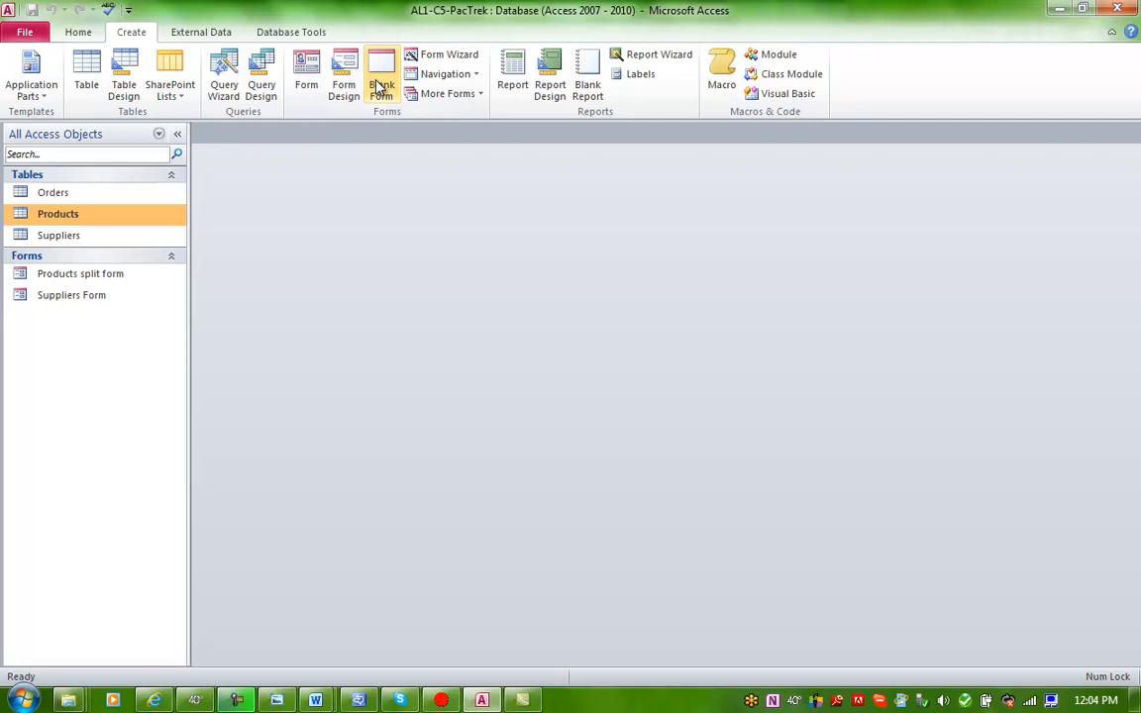
{"action": "mouse_move", "coordinate": [345, 79]}
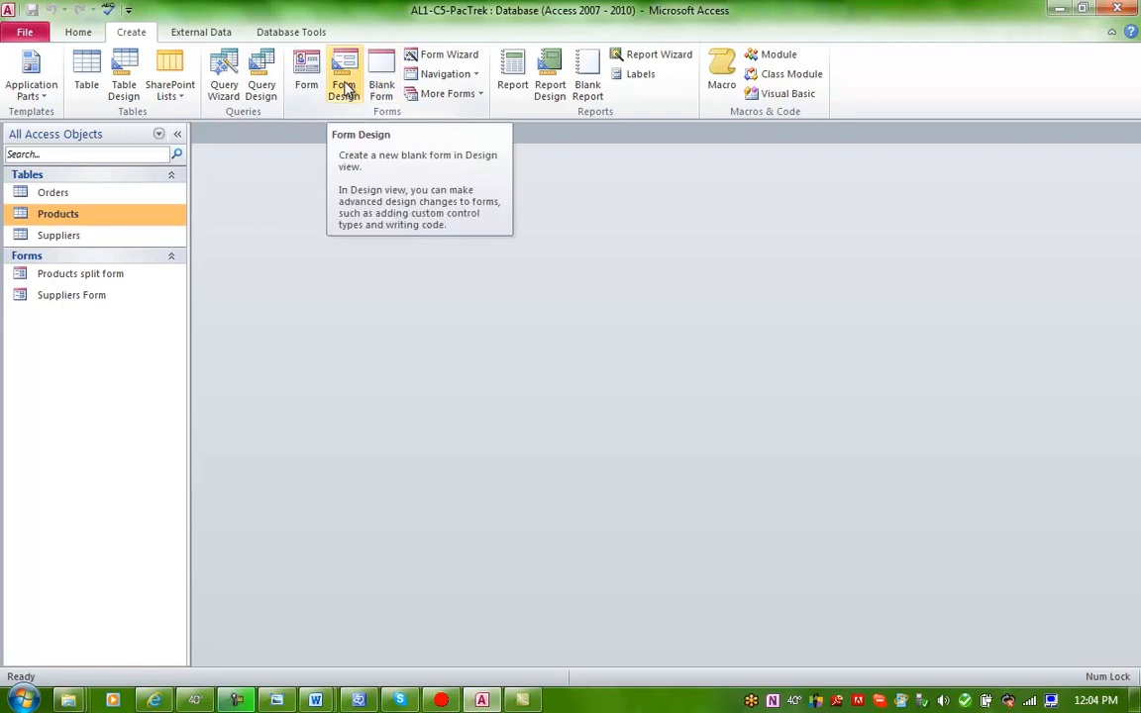
{"action": "left_click", "coordinate": [344, 76]}
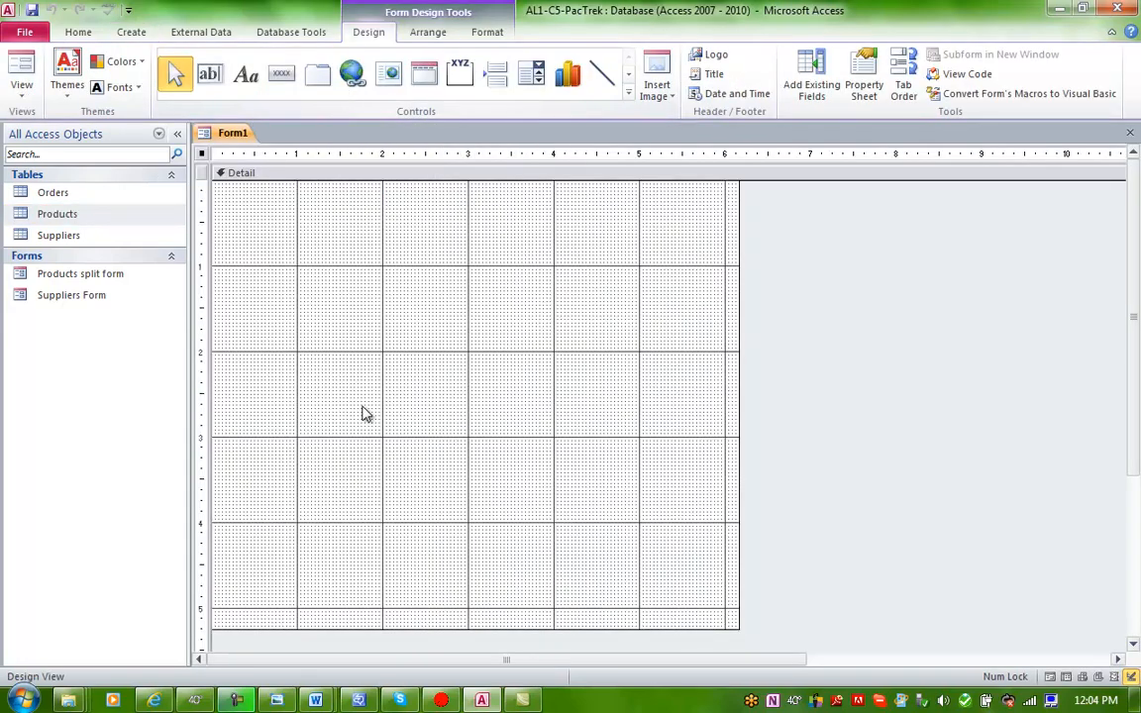
{"action": "left_click", "coordinate": [863, 73]}
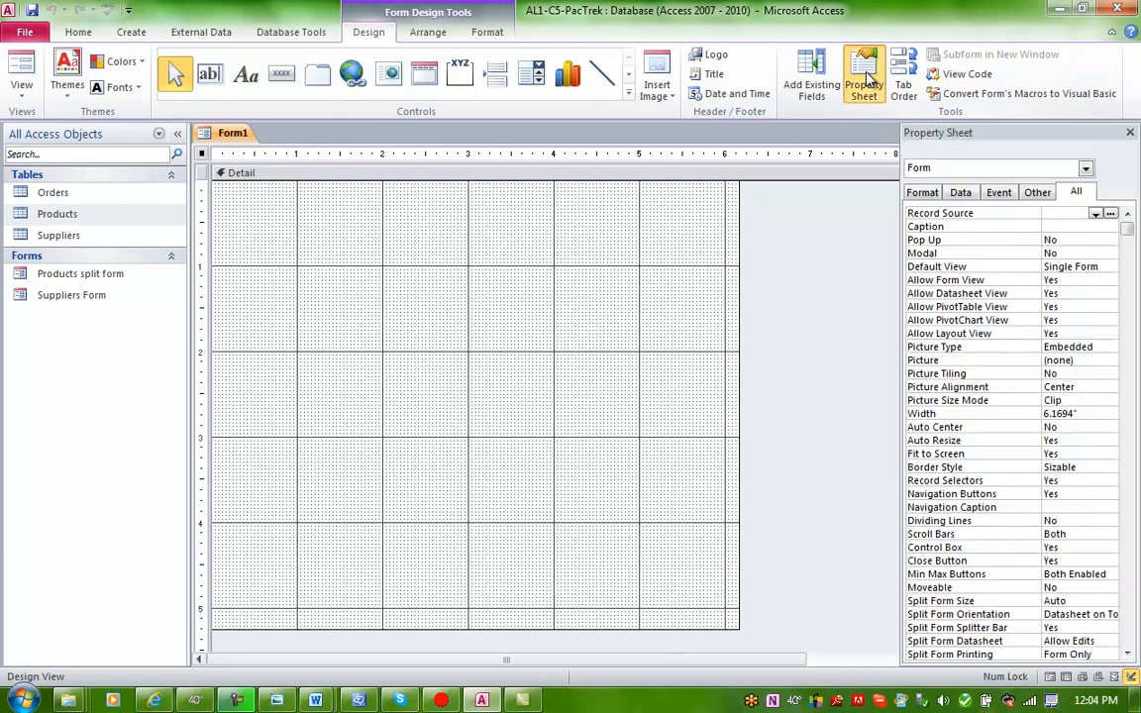
{"action": "left_click", "coordinate": [812, 74]}
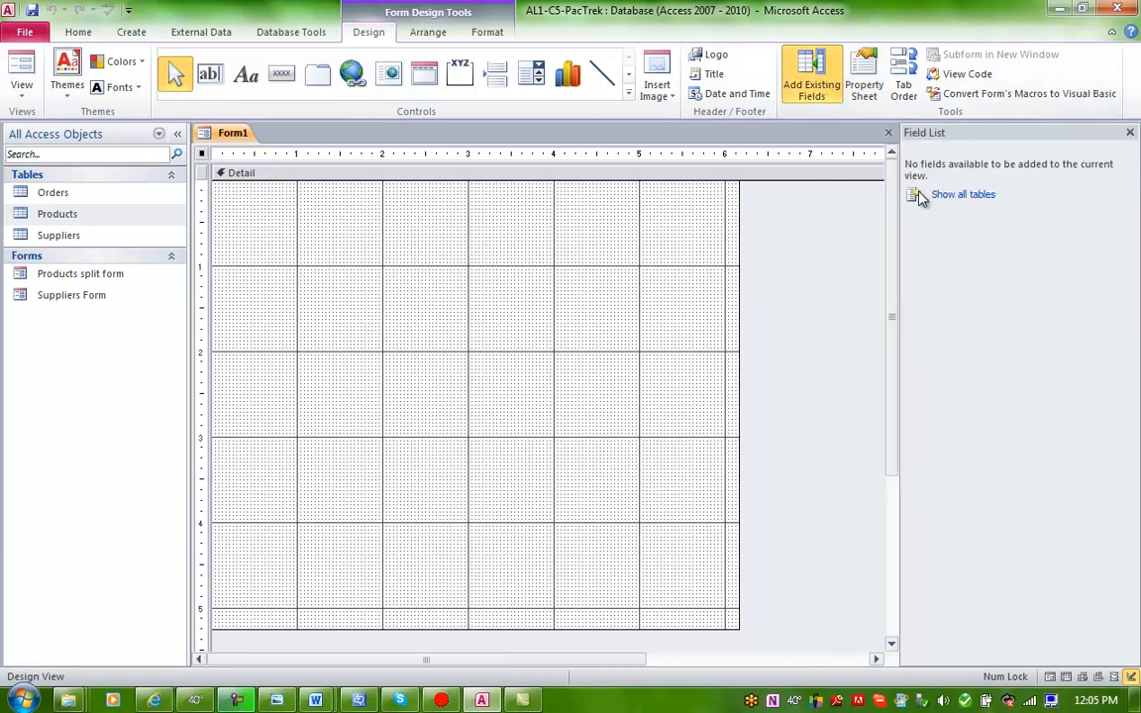
{"action": "left_click", "coordinate": [962, 194]}
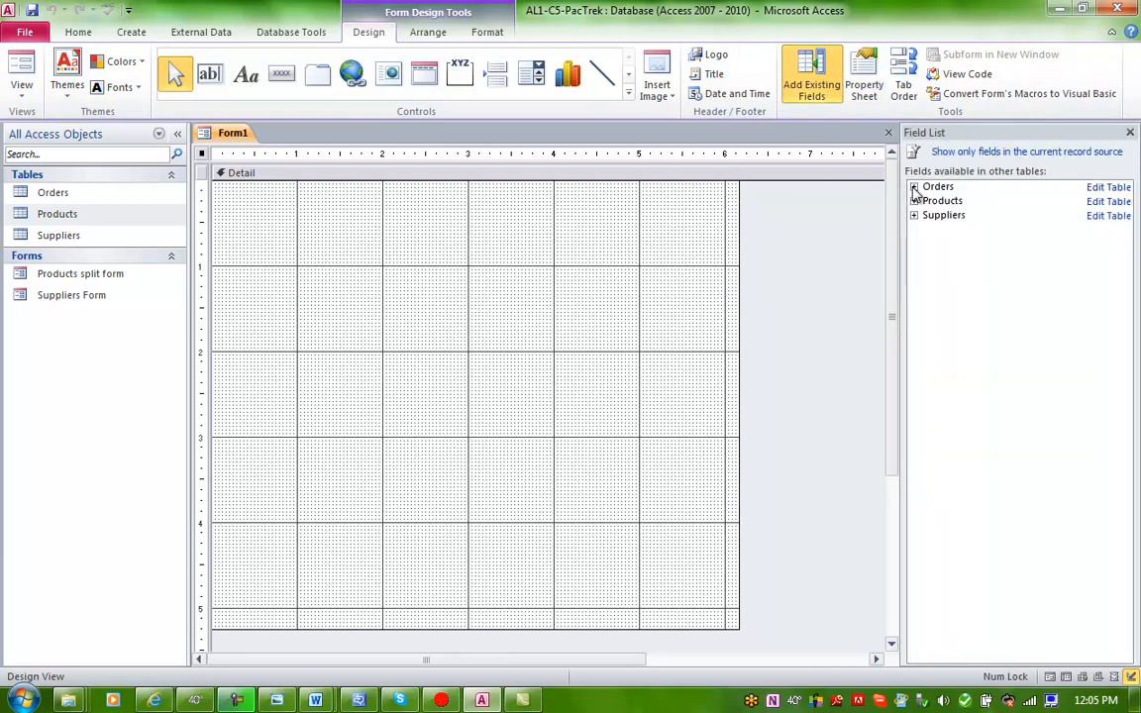
{"action": "left_click", "coordinate": [913, 186]}
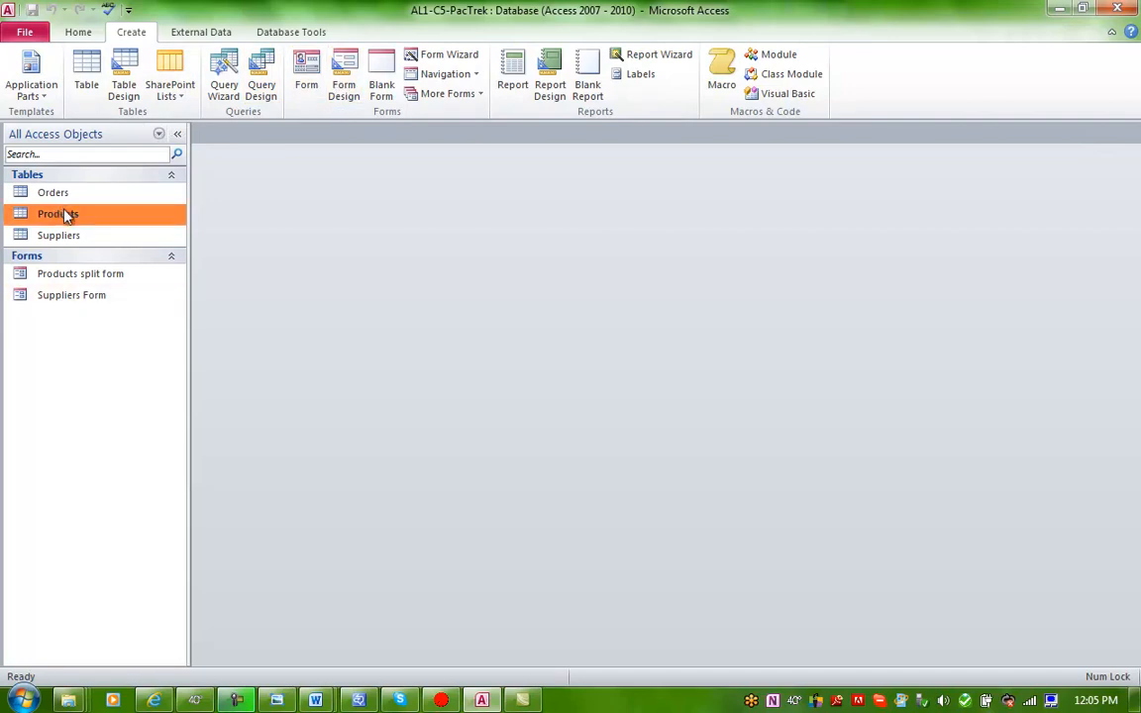
{"action": "left_click", "coordinate": [52, 192]}
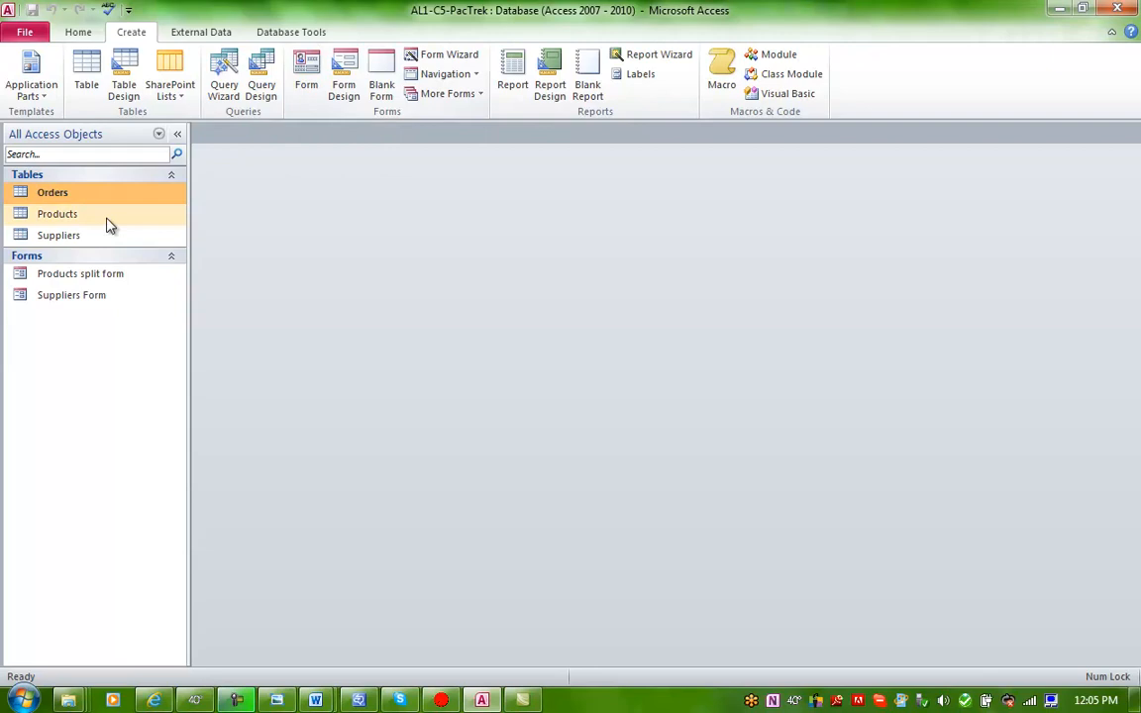
{"action": "left_click", "coordinate": [59, 233]}
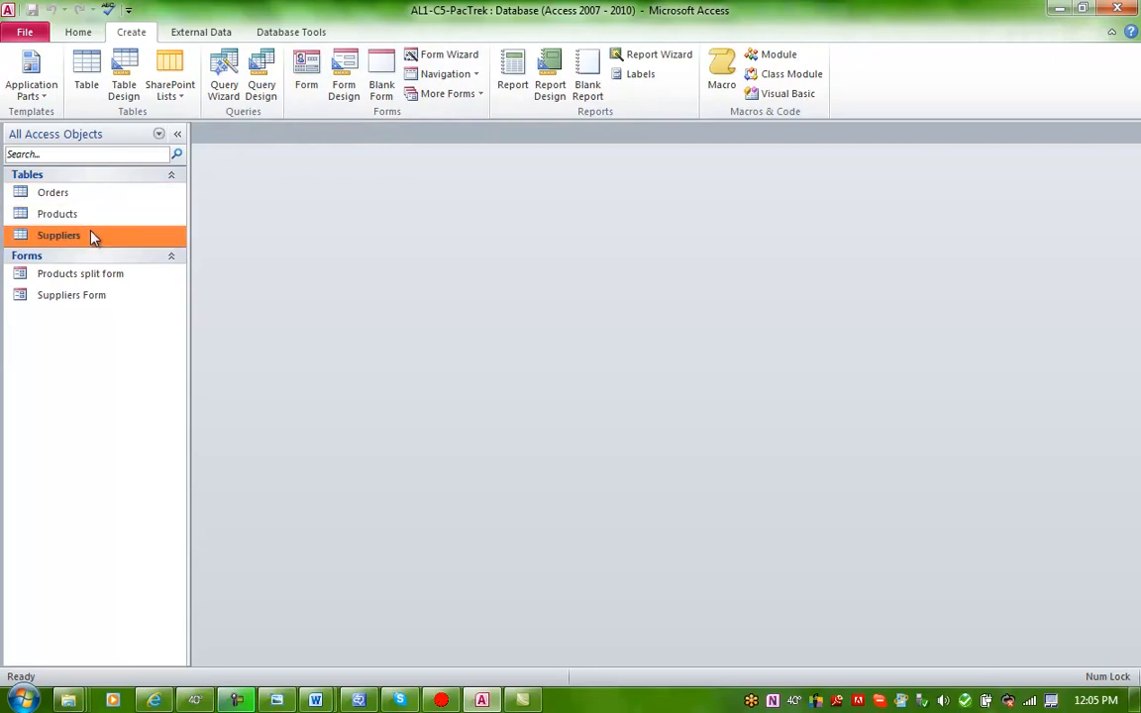
{"action": "left_click", "coordinate": [448, 93]}
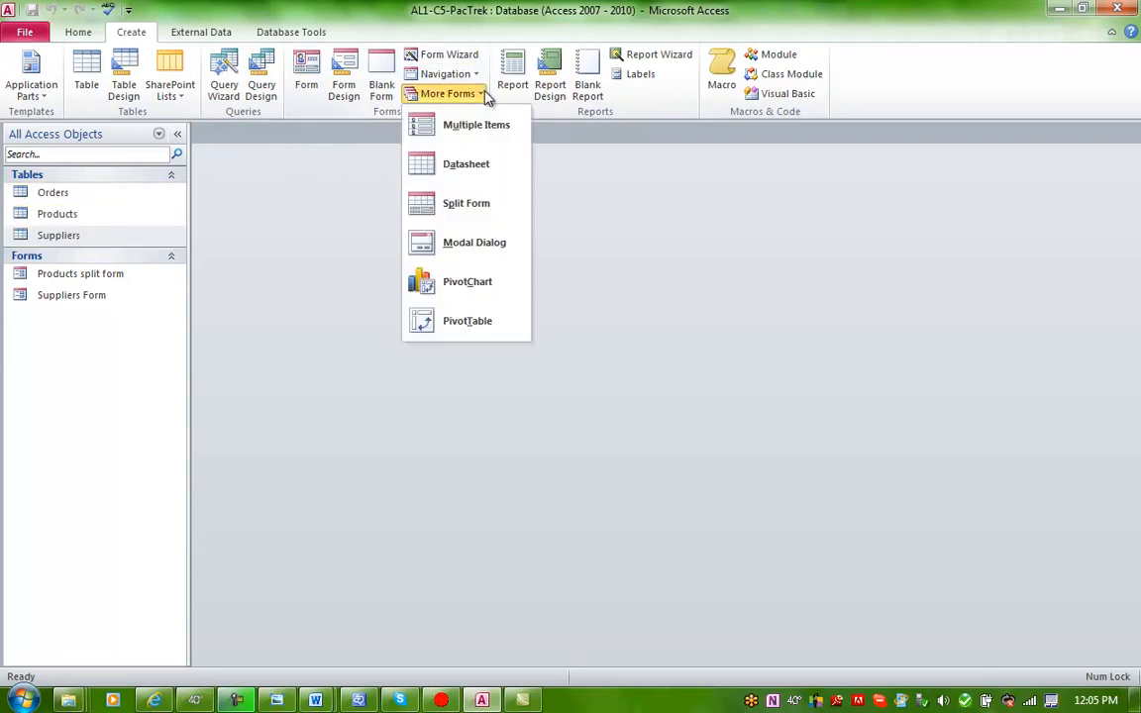
{"action": "mouse_move", "coordinate": [681, 210]}
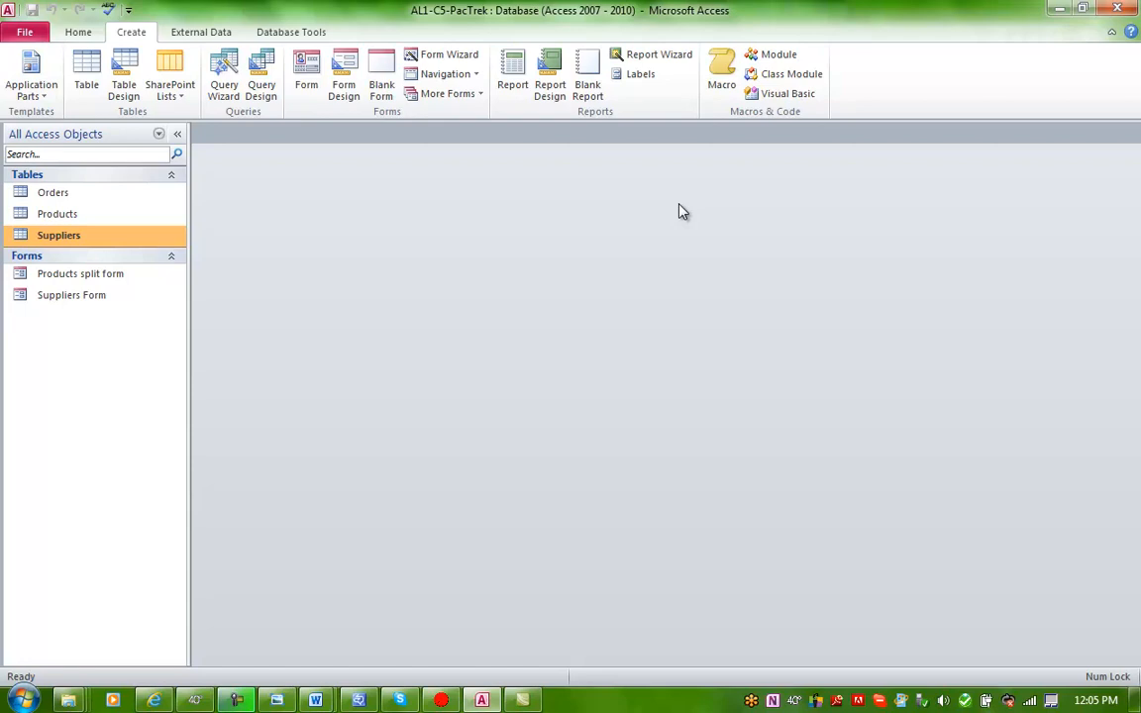
{"action": "mouse_move", "coordinate": [553, 115]}
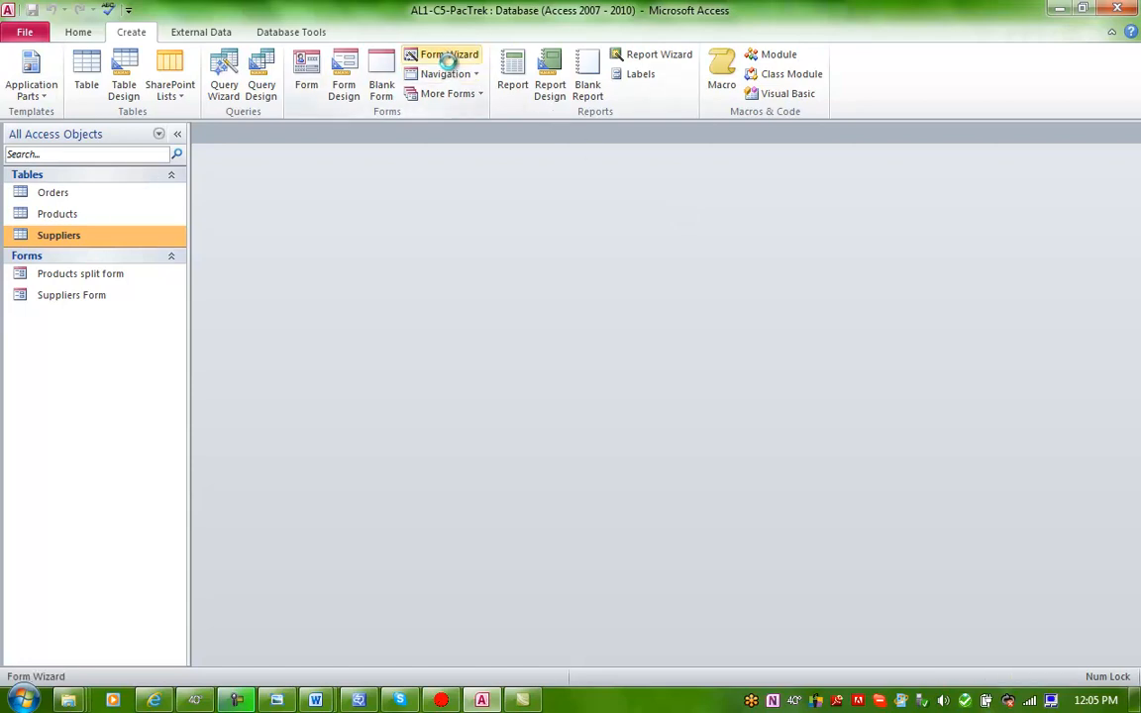
In the Form Wizard, add Supplier#, SupplierName, StreetAddress from Suppliers and Order#, OrderDate from Orders
{"action": "left_click", "coordinate": [450, 55]}
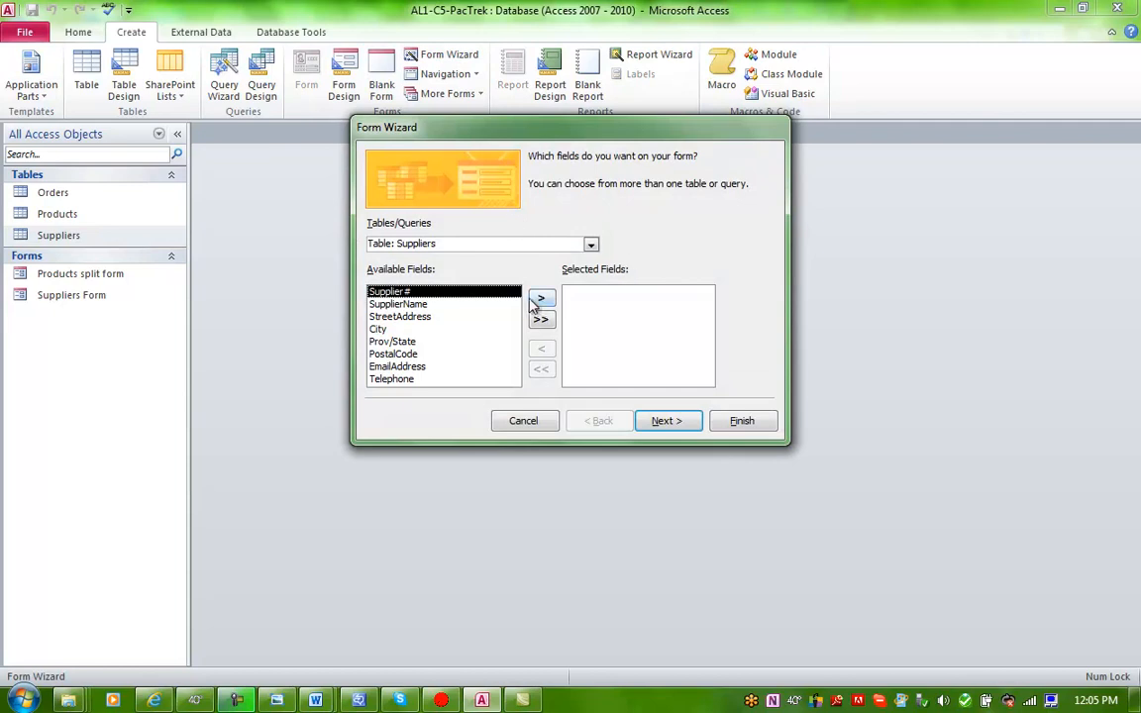
{"action": "left_click", "coordinate": [543, 297]}
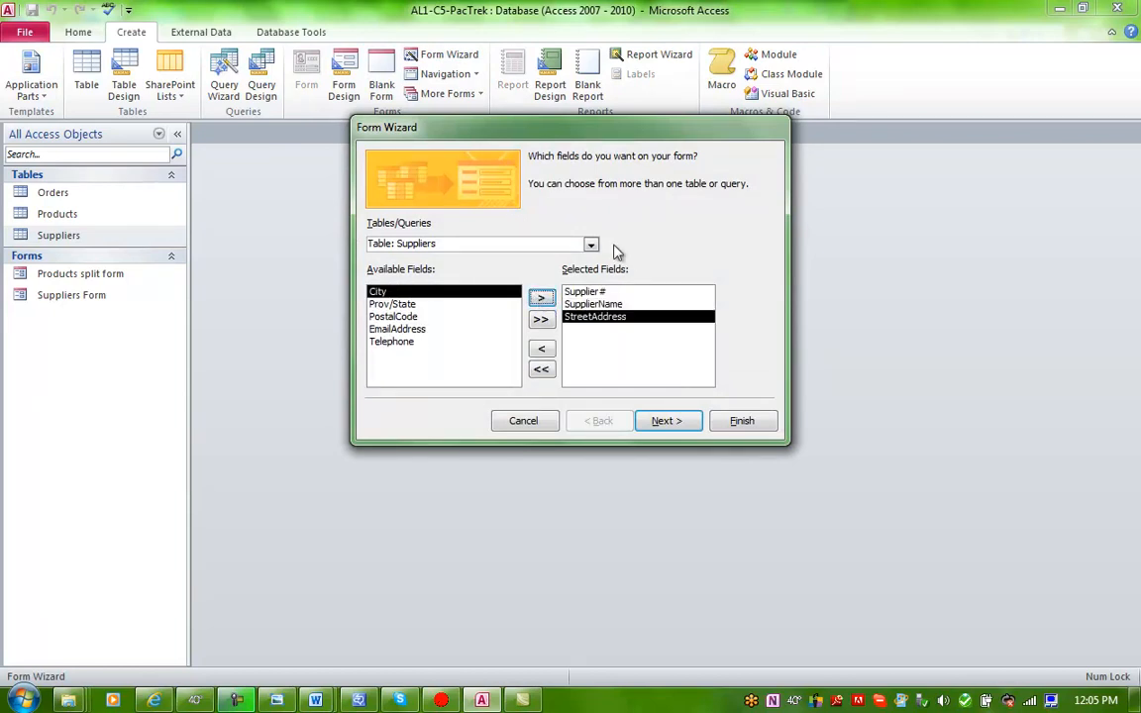
{"action": "left_click", "coordinate": [590, 243]}
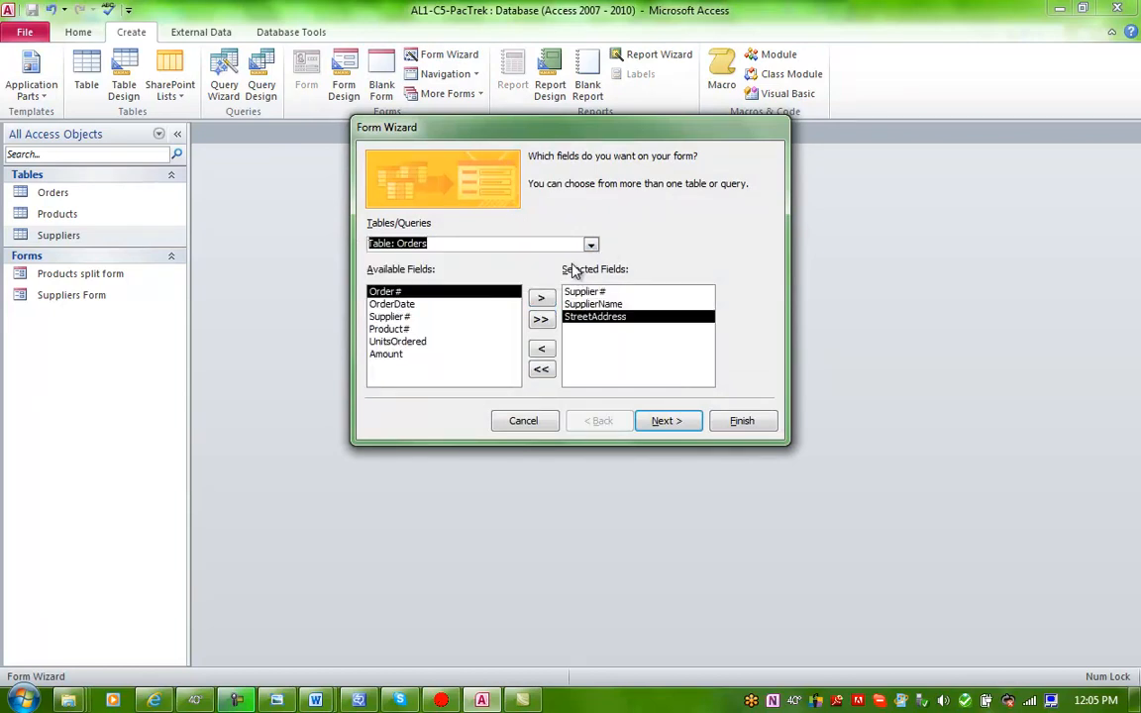
{"action": "left_click", "coordinate": [543, 297]}
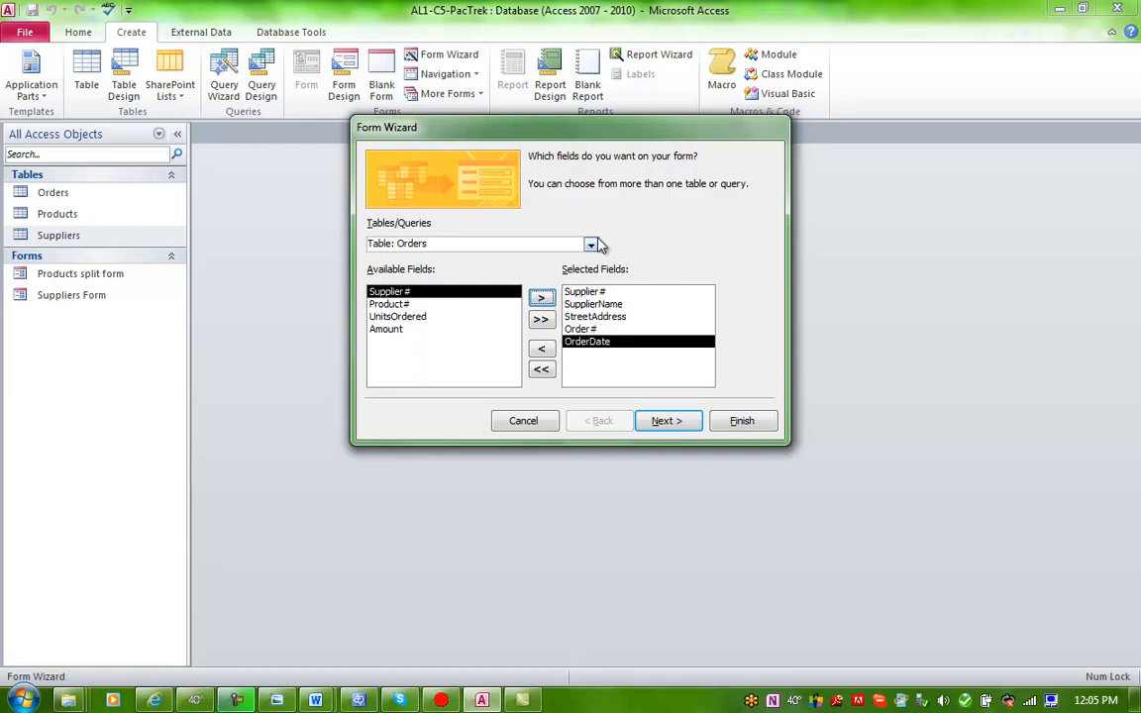
Add Product# and Product from the Products table to the form's fields
{"action": "left_click", "coordinate": [590, 244]}
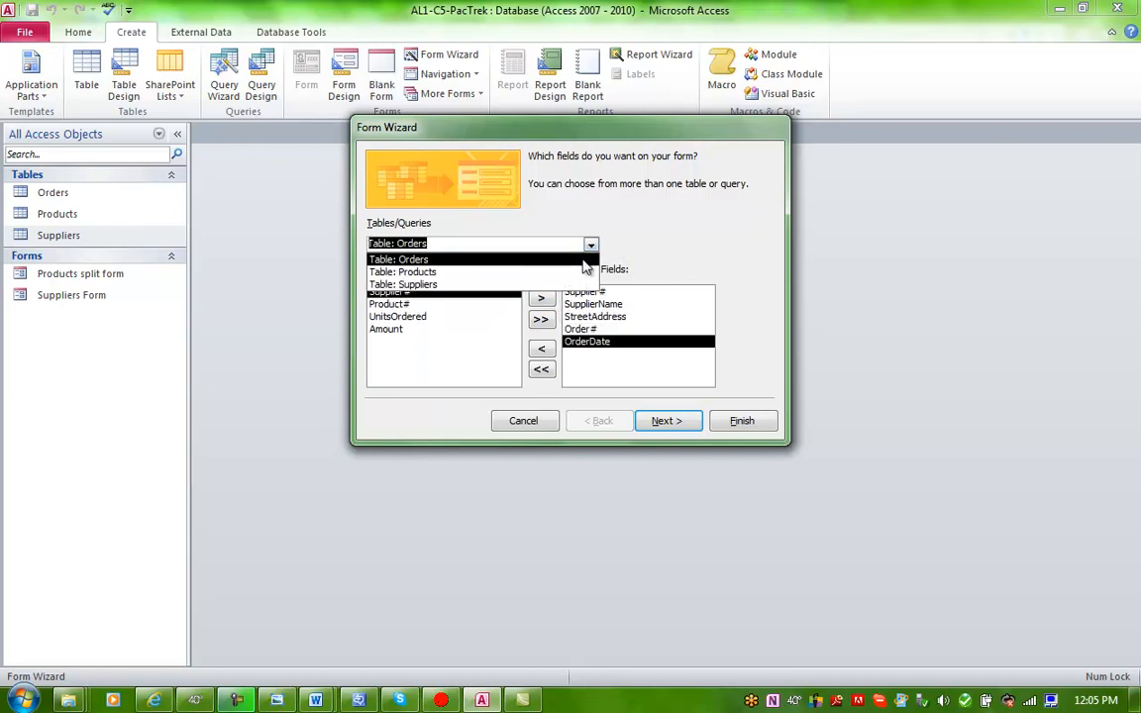
{"action": "left_click", "coordinate": [400, 271]}
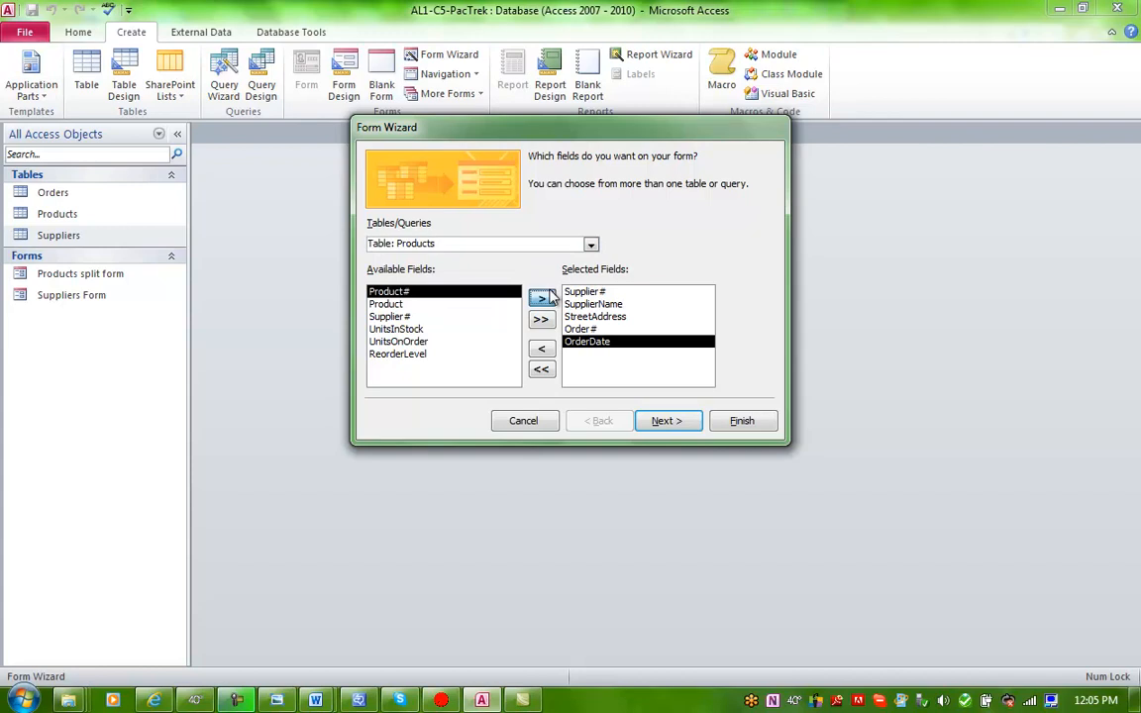
{"action": "left_click", "coordinate": [543, 297]}
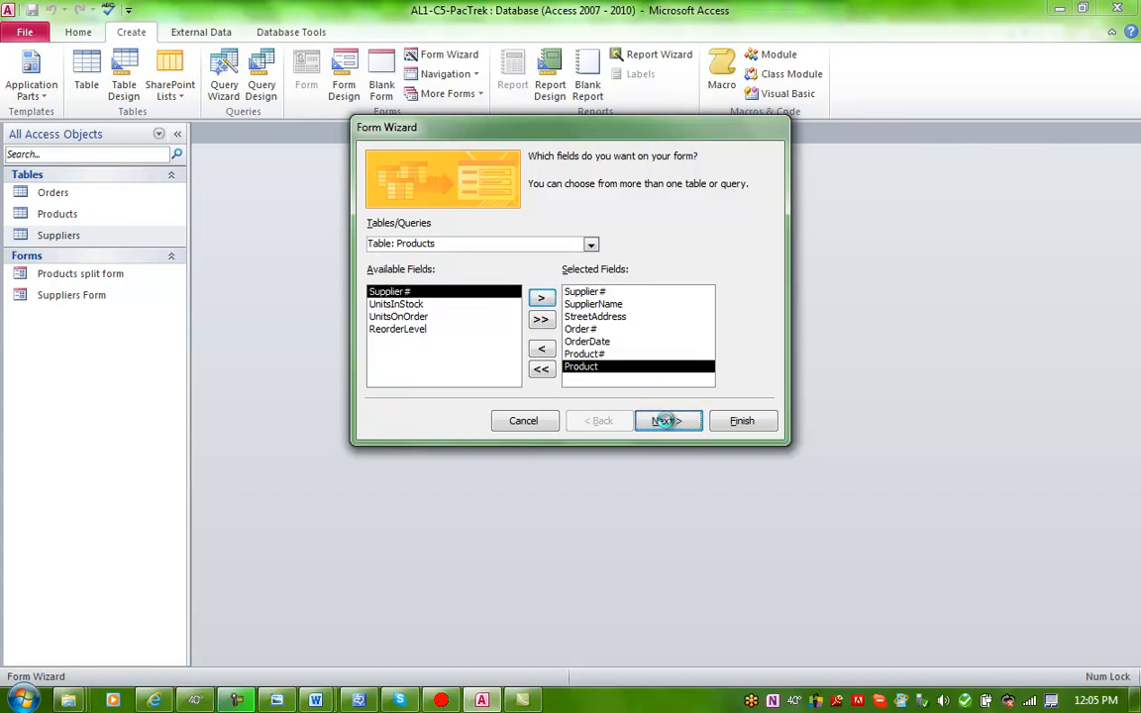
Group the data by Suppliers with a subform and settle on a tabular subform layout
{"action": "left_click", "coordinate": [666, 419]}
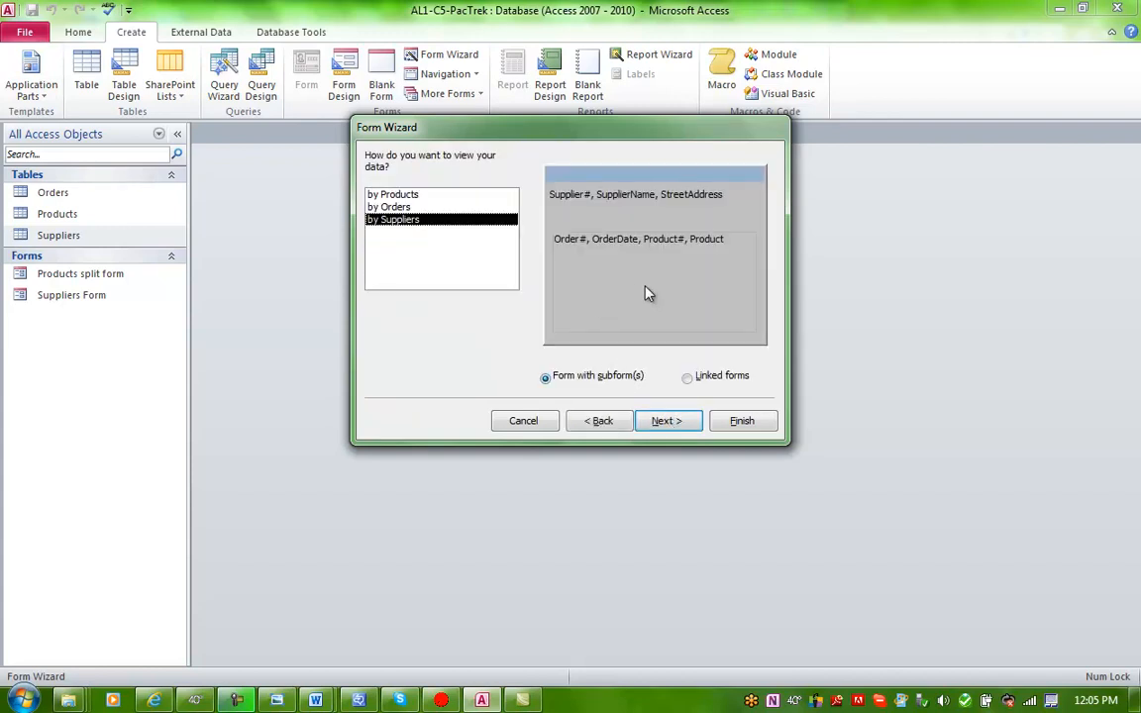
{"action": "mouse_move", "coordinate": [650, 380]}
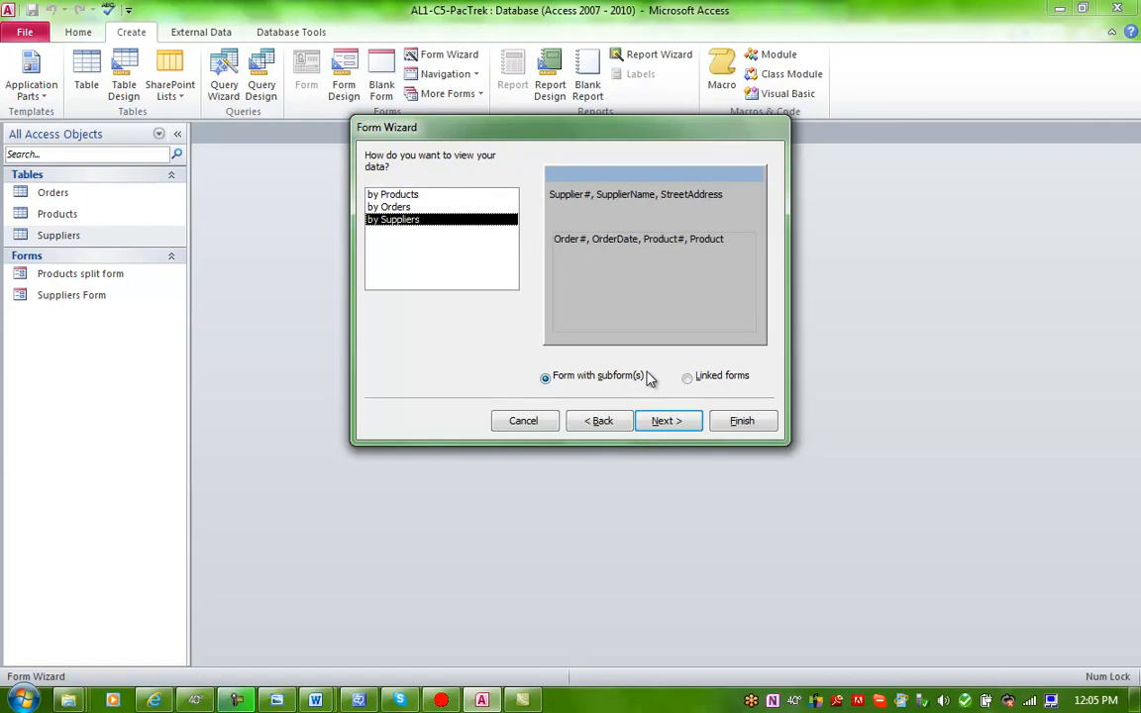
{"action": "mouse_move", "coordinate": [645, 505]}
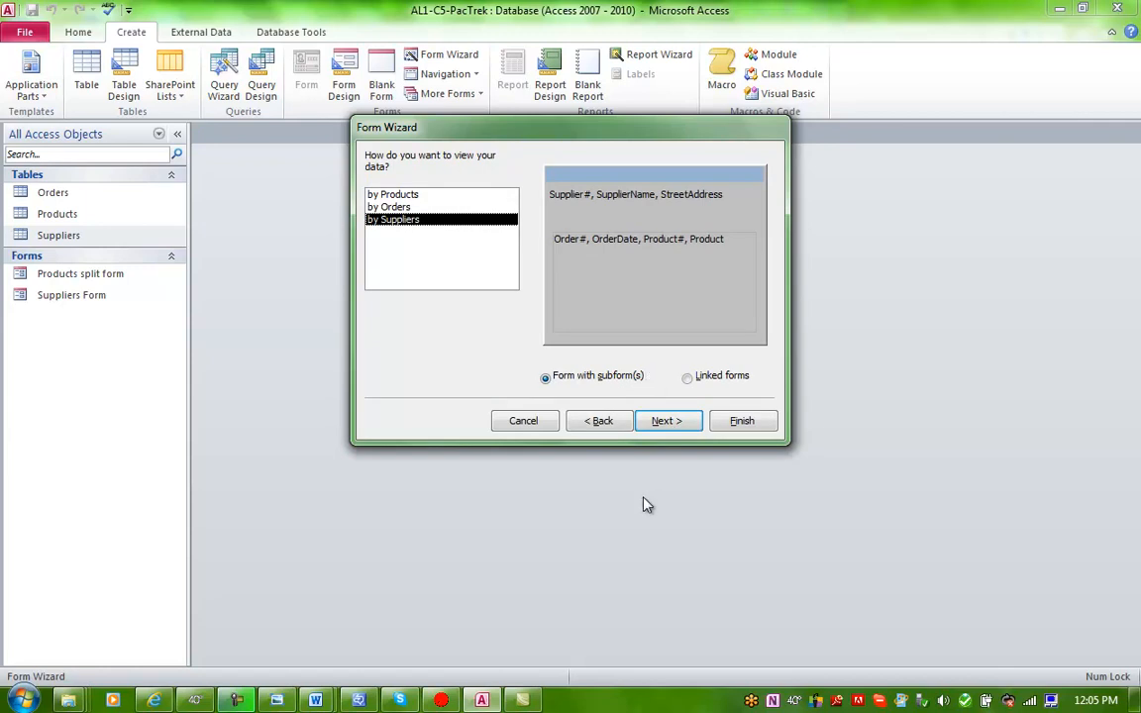
{"action": "left_click", "coordinate": [666, 420]}
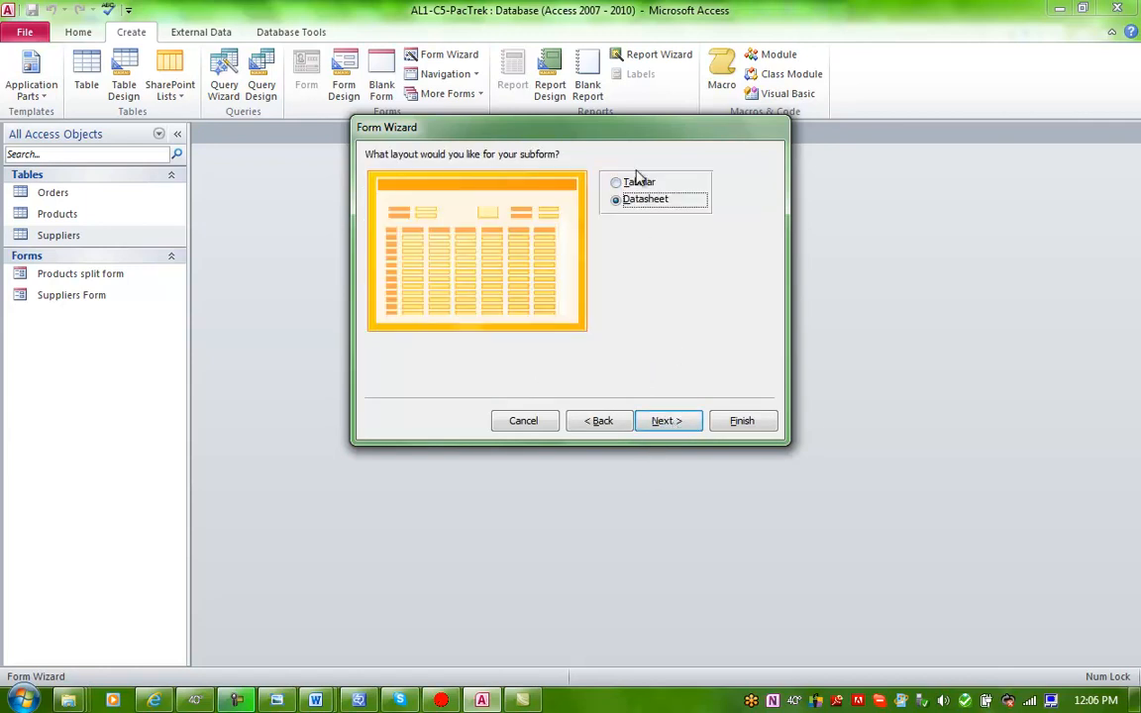
{"action": "left_click", "coordinate": [616, 182]}
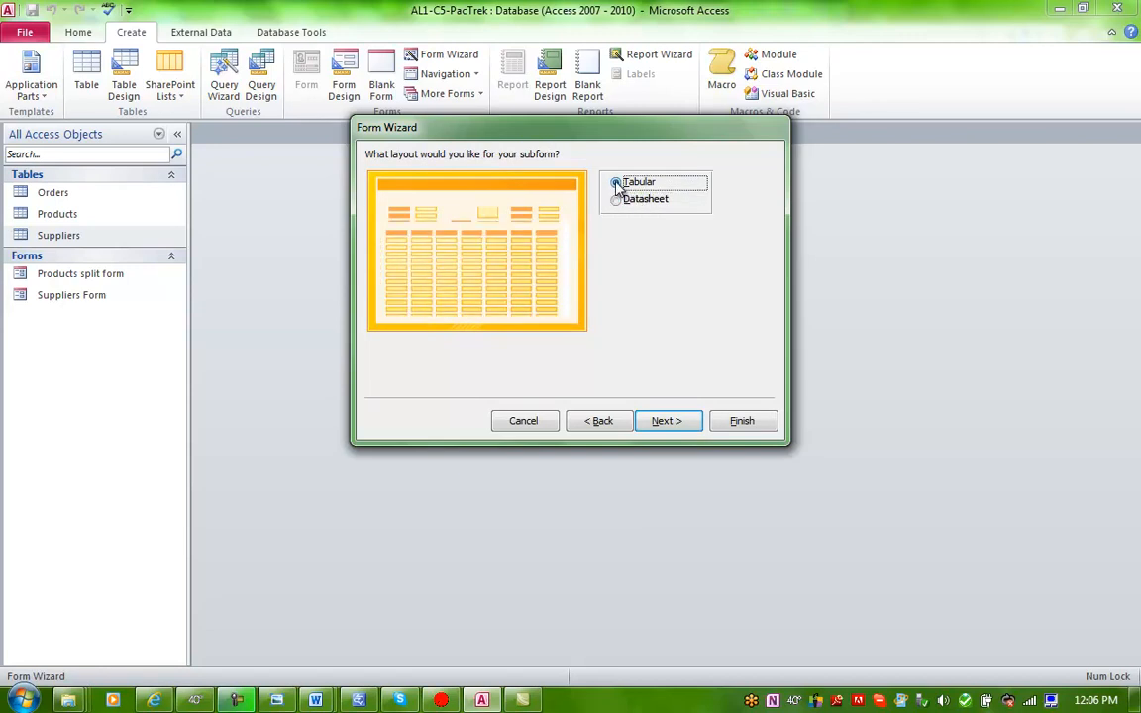
{"action": "left_click", "coordinate": [616, 198]}
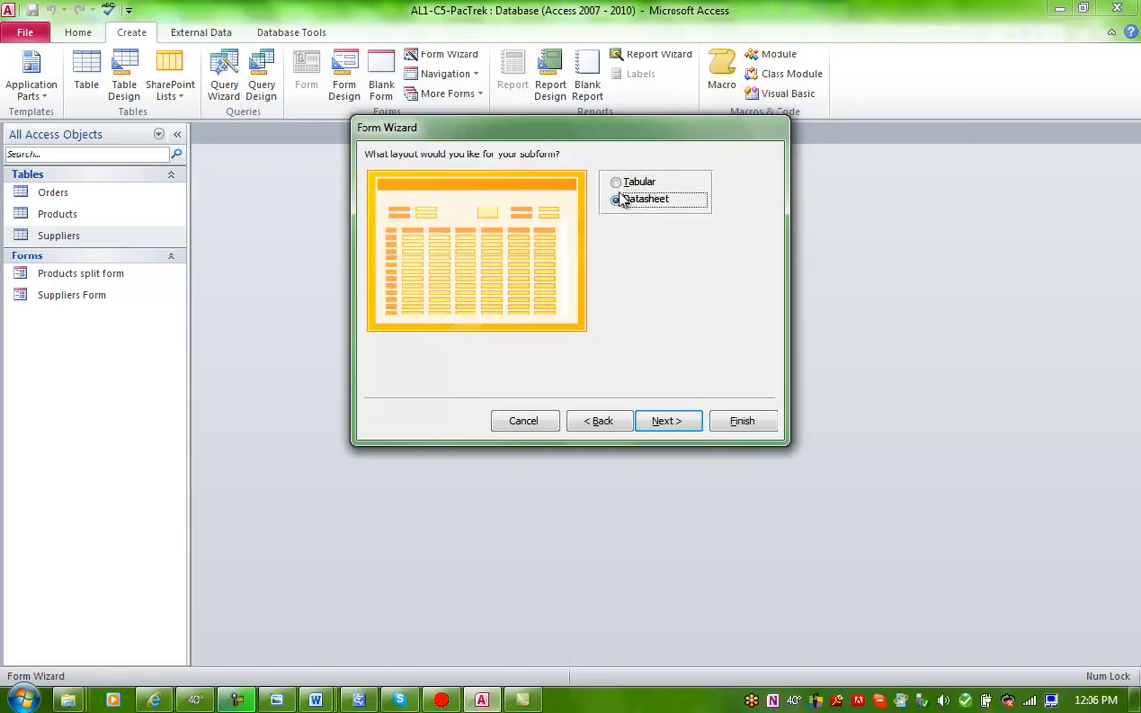
{"action": "left_click", "coordinate": [616, 183]}
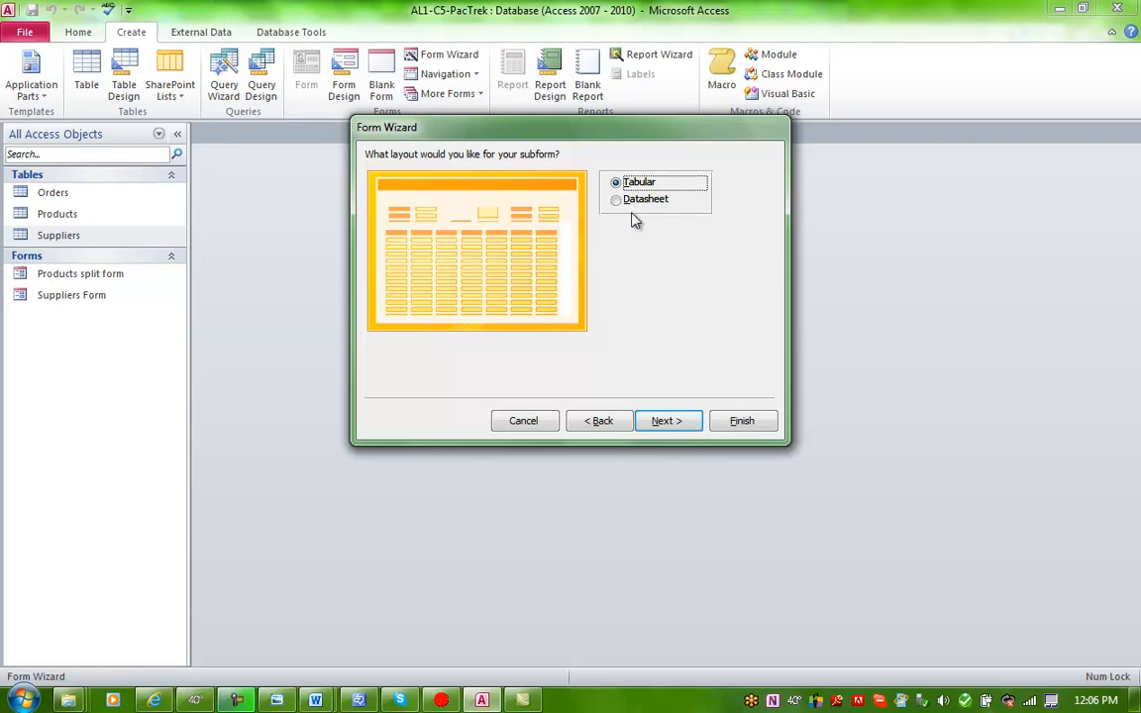
Keep the default titles Suppliers and Orders Subform and finish the wizard to open the form
{"action": "left_click", "coordinate": [668, 420]}
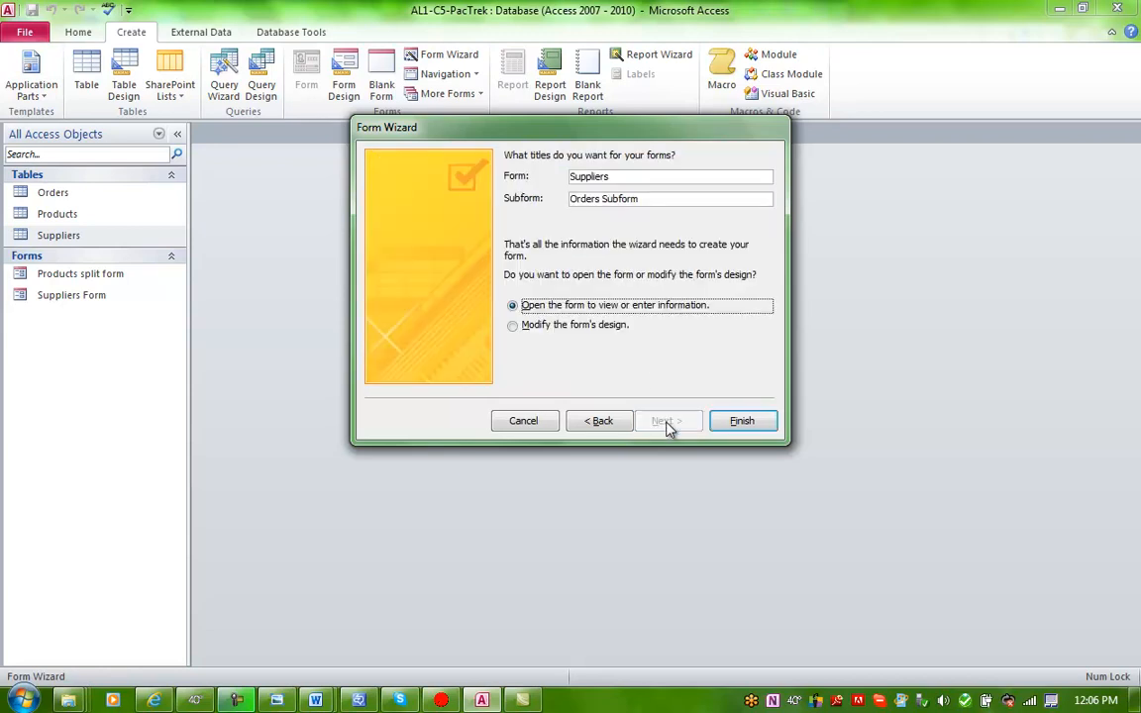
{"action": "mouse_move", "coordinate": [674, 305]}
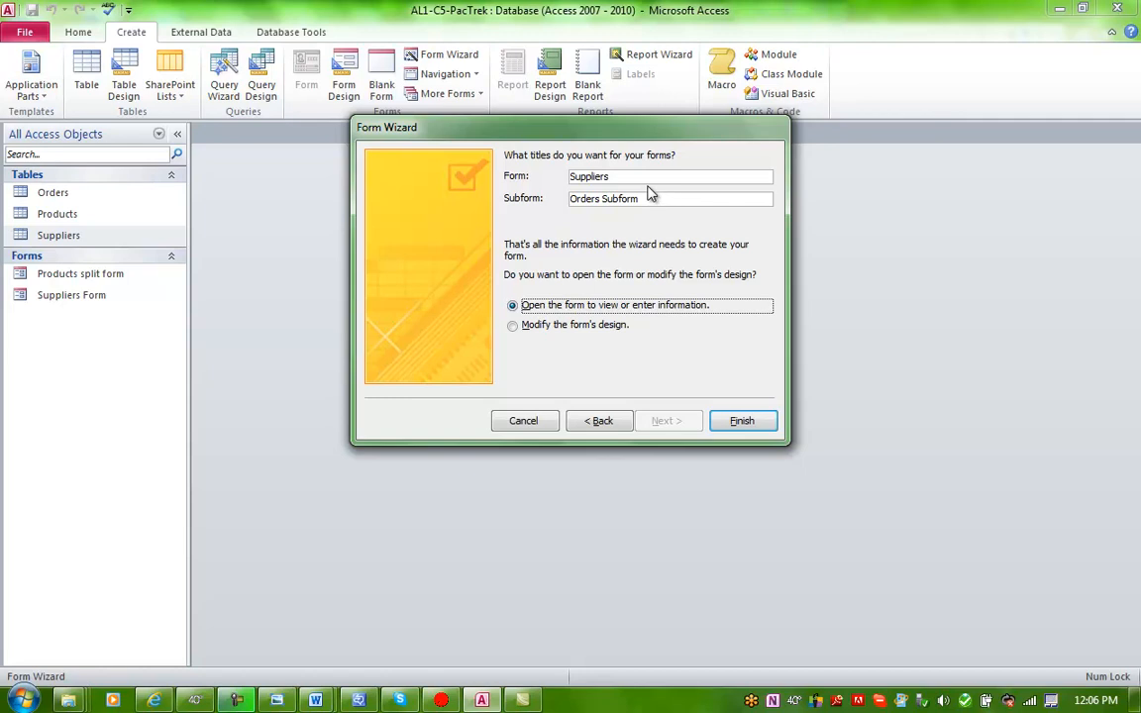
{"action": "mouse_move", "coordinate": [681, 178]}
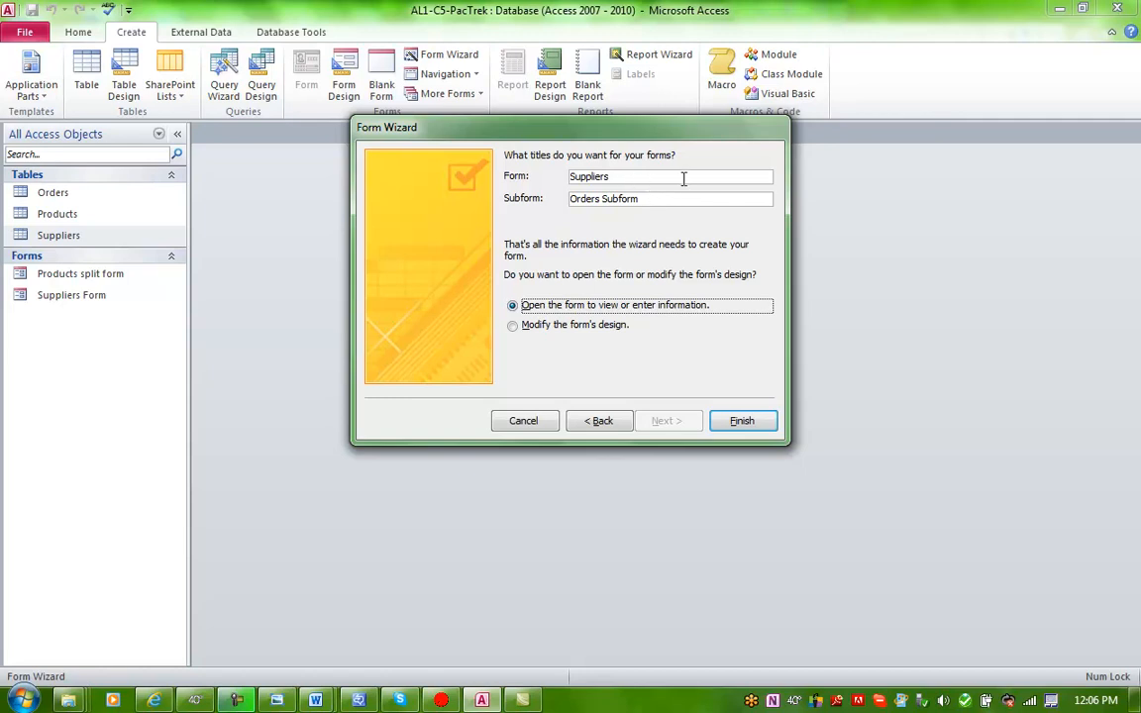
{"action": "mouse_move", "coordinate": [663, 347]}
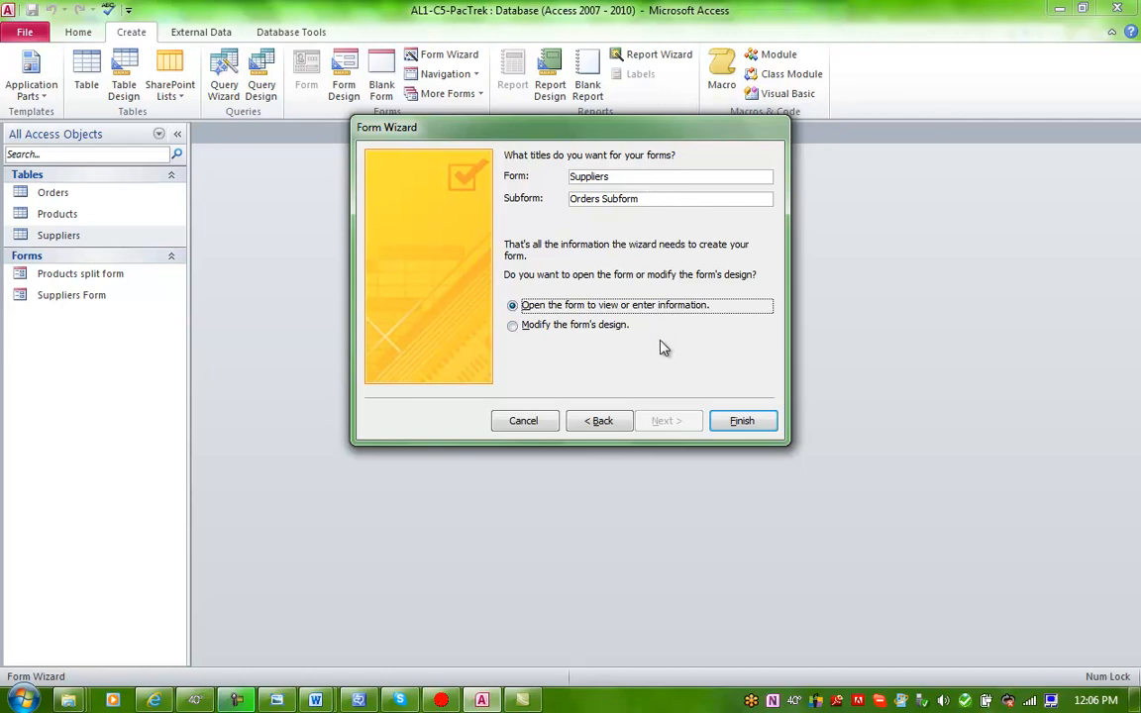
{"action": "left_click", "coordinate": [741, 419]}
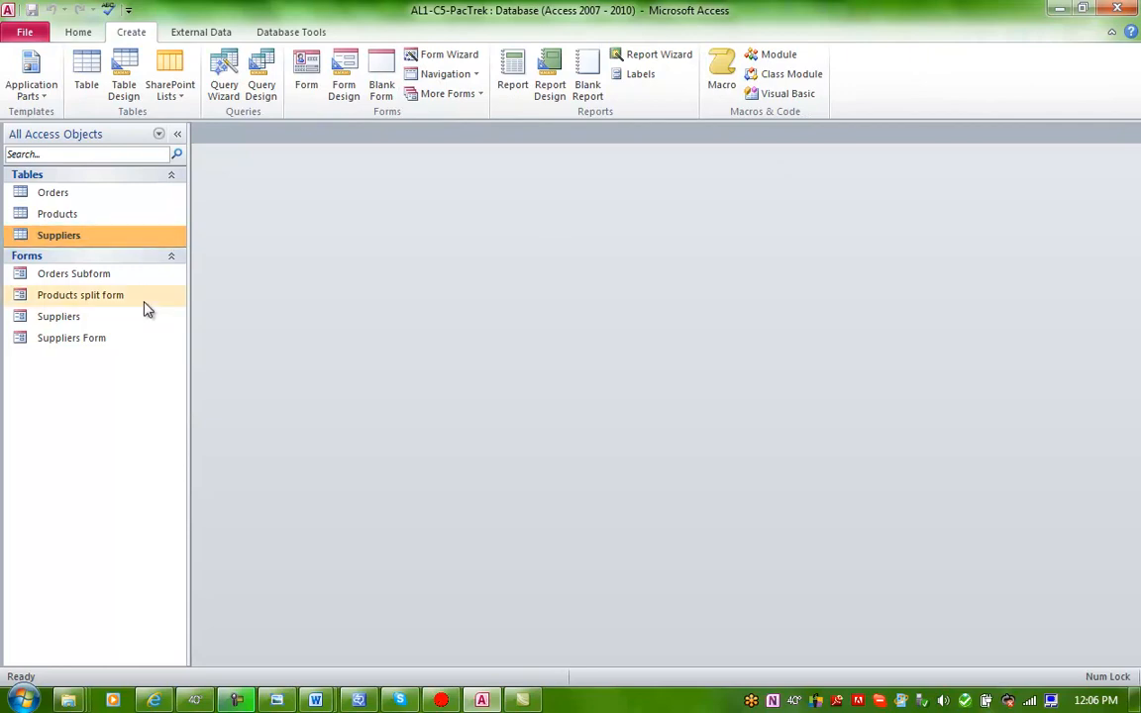
{"action": "mouse_move", "coordinate": [170, 455]}
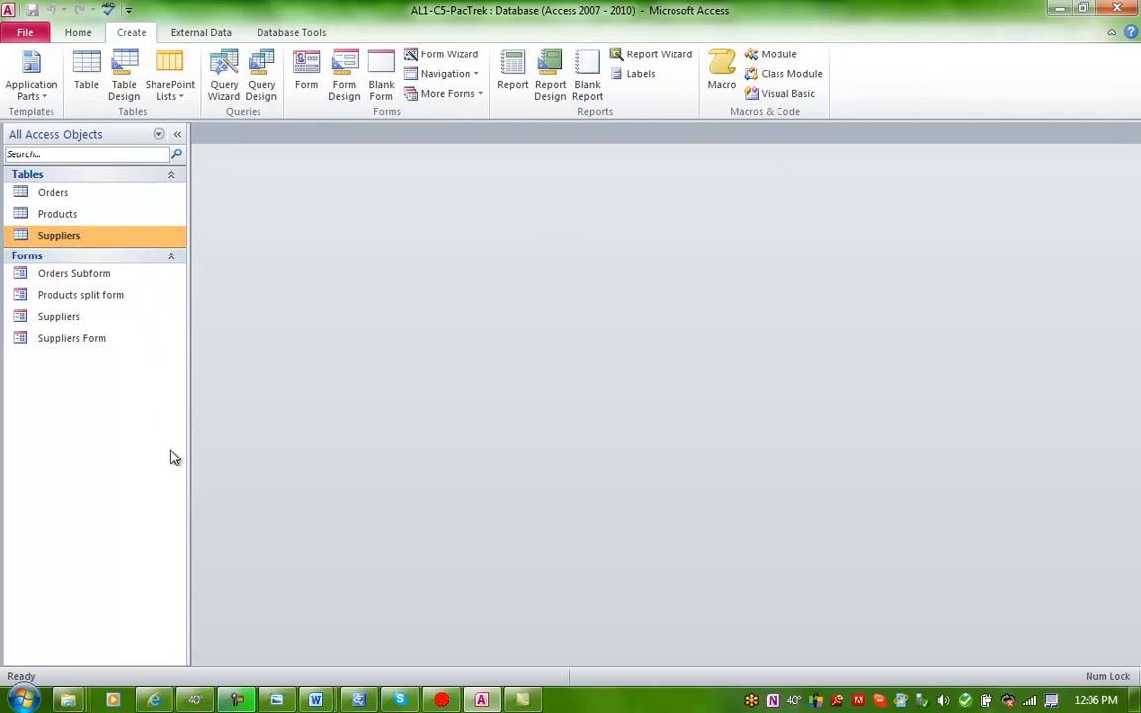